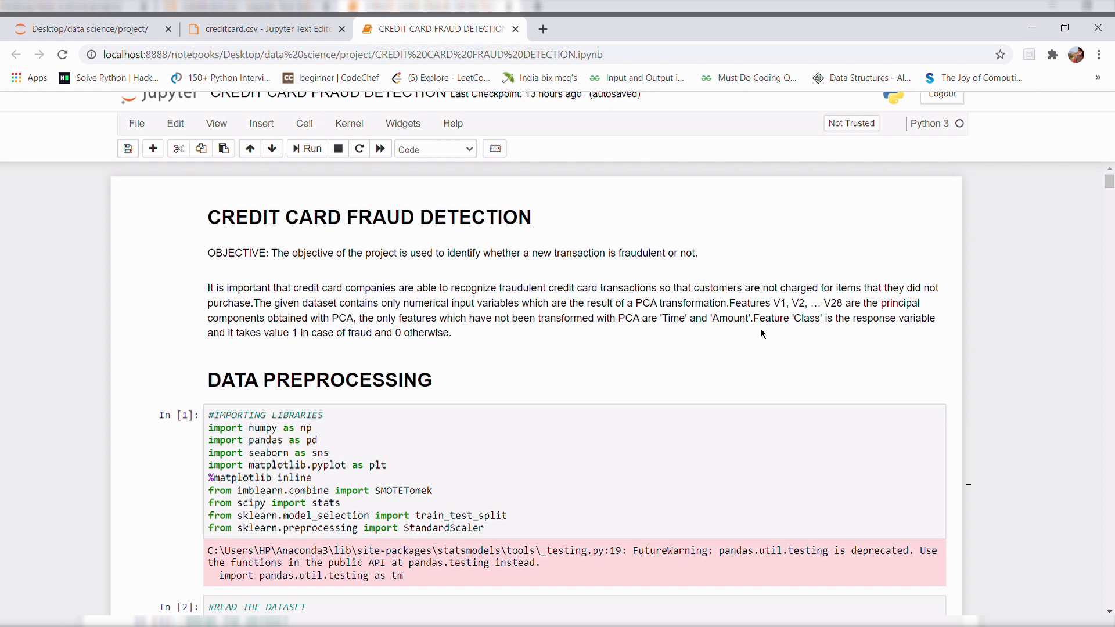
{"action": "mouse_move", "coordinate": [885, 408]}
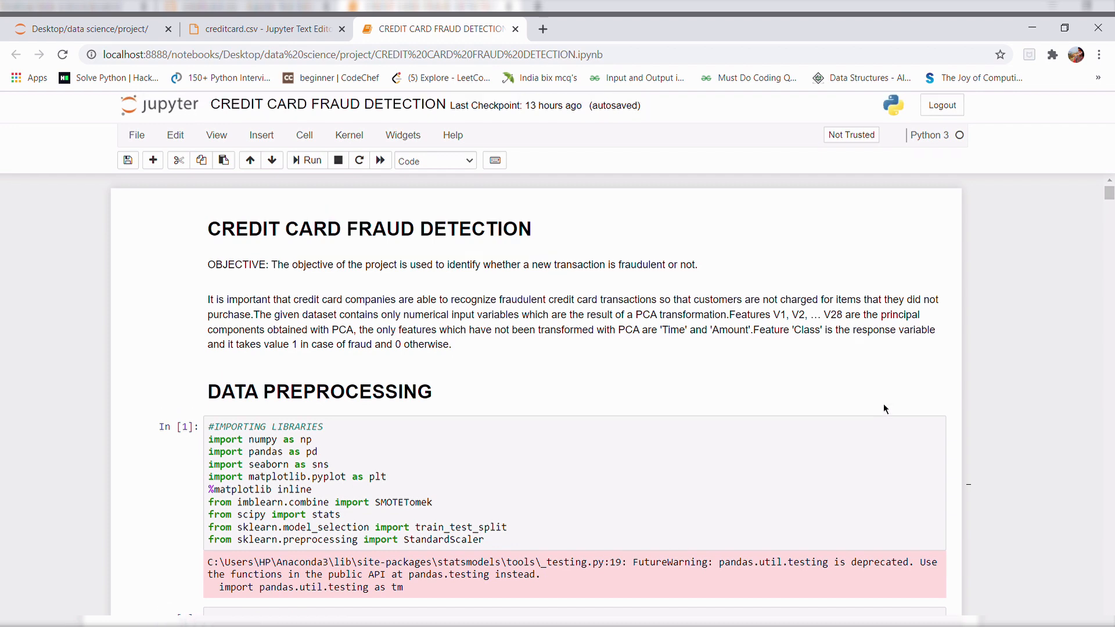
Scroll to the tail() output, briefly checking the raw creditcard.csv file before returning to the notebook
{"action": "scroll", "scroll_direction": "down", "scroll_amount": 3}
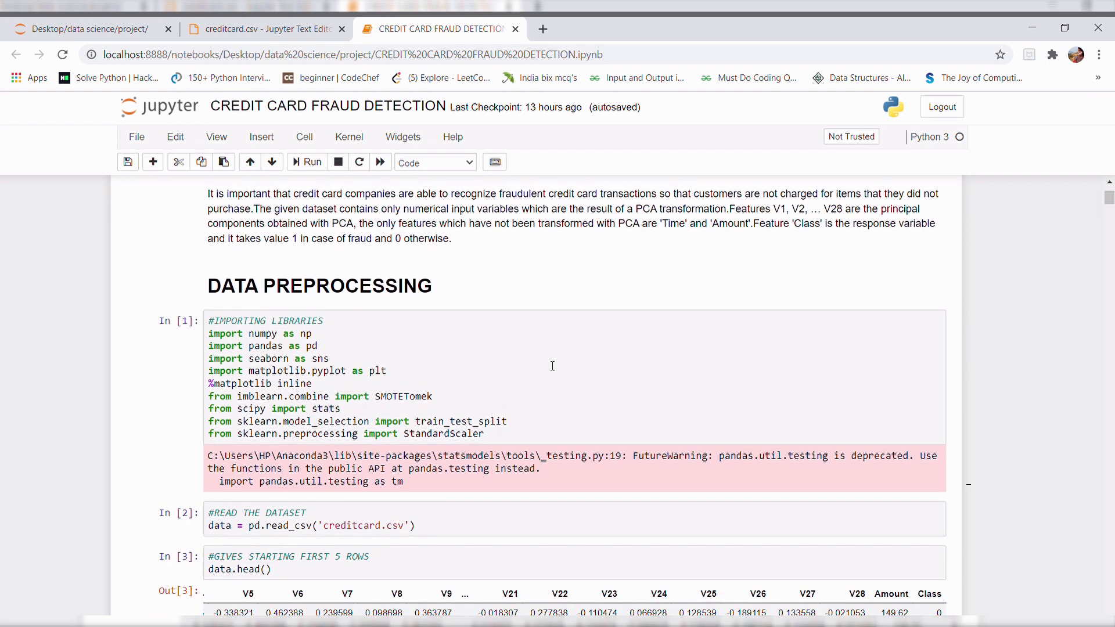
{"action": "scroll", "scroll_direction": "down", "scroll_amount": 3}
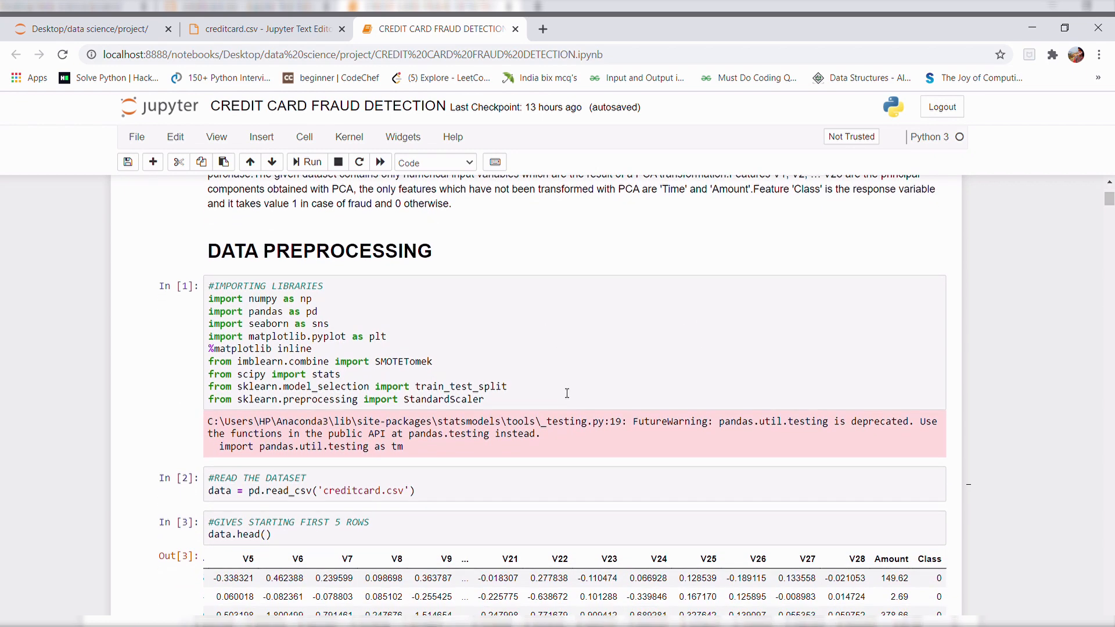
{"action": "scroll", "scroll_direction": "down", "scroll_amount": 3}
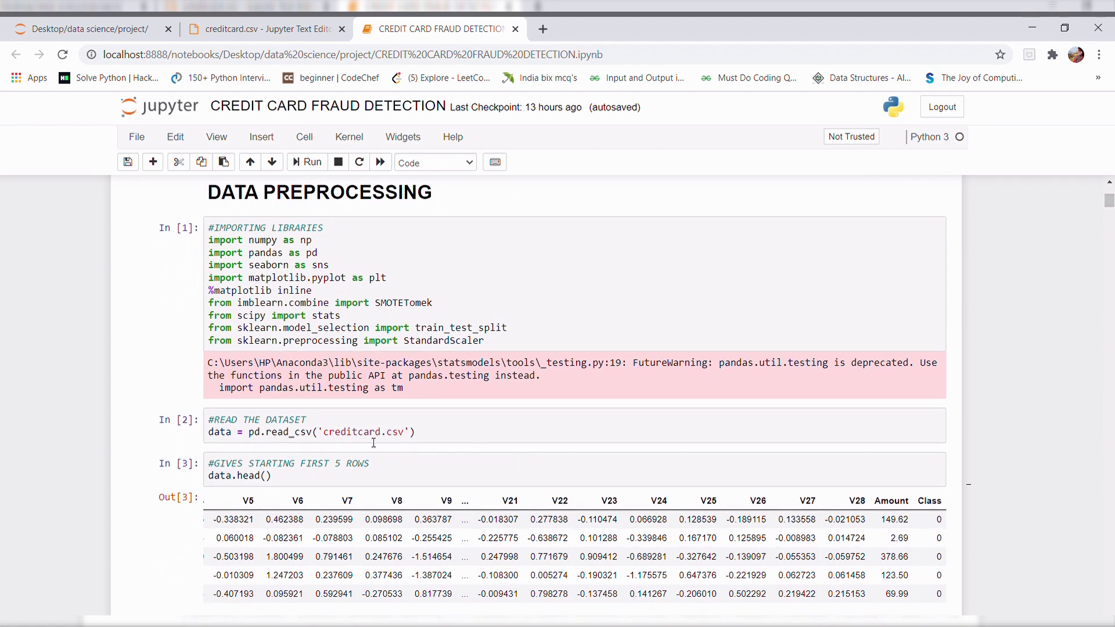
{"action": "left_click", "coordinate": [263, 29]}
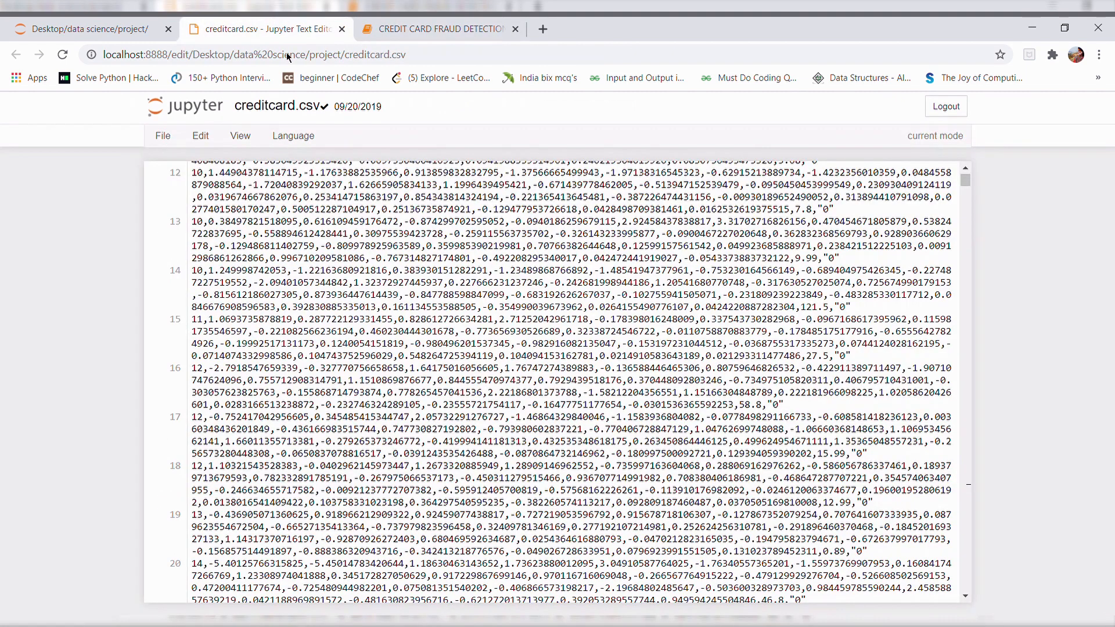
{"action": "left_click", "coordinate": [433, 29]}
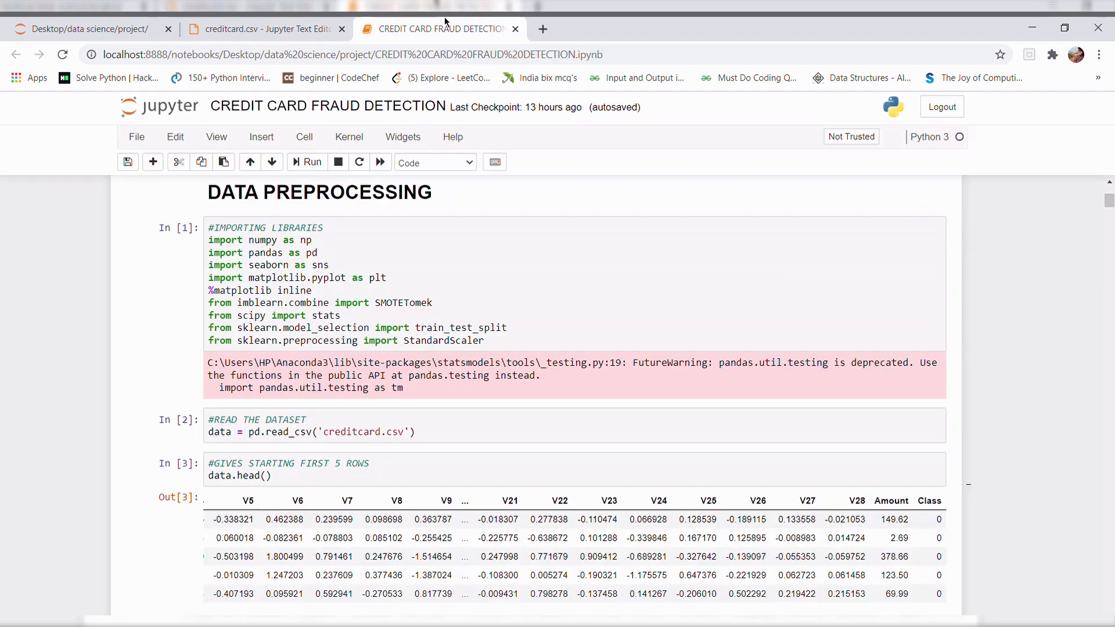
Scroll through the 284,807 × 31 shape and info() column listing to the isnull().any() cell
{"action": "scroll", "scroll_direction": "down", "scroll_amount": 3}
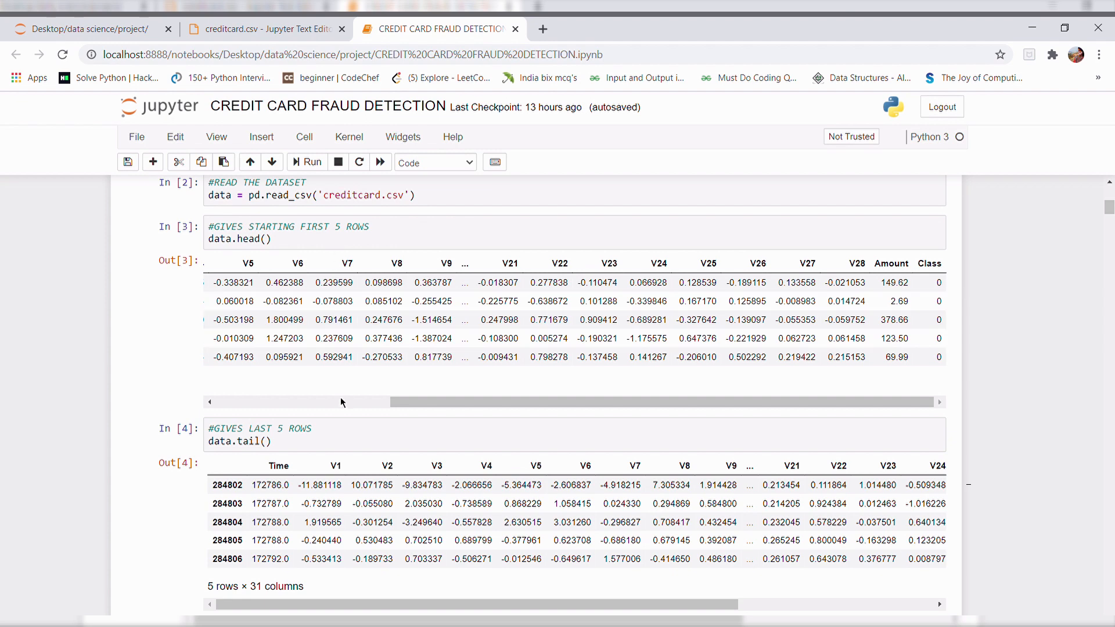
{"action": "scroll", "scroll_direction": "down", "scroll_amount": 3}
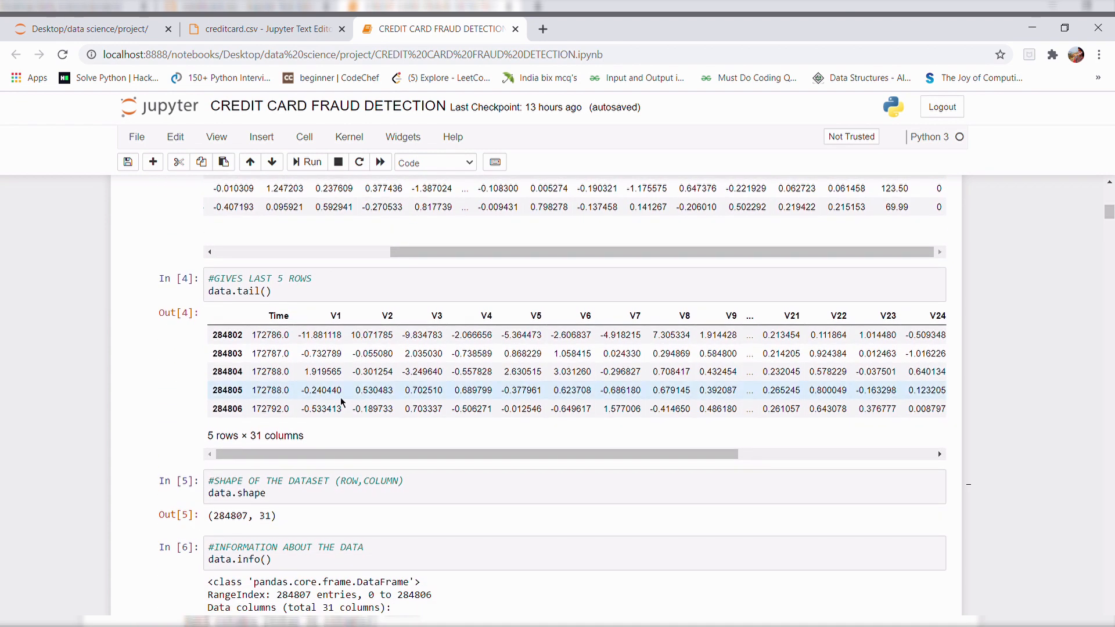
{"action": "scroll", "scroll_direction": "down", "scroll_amount": 3}
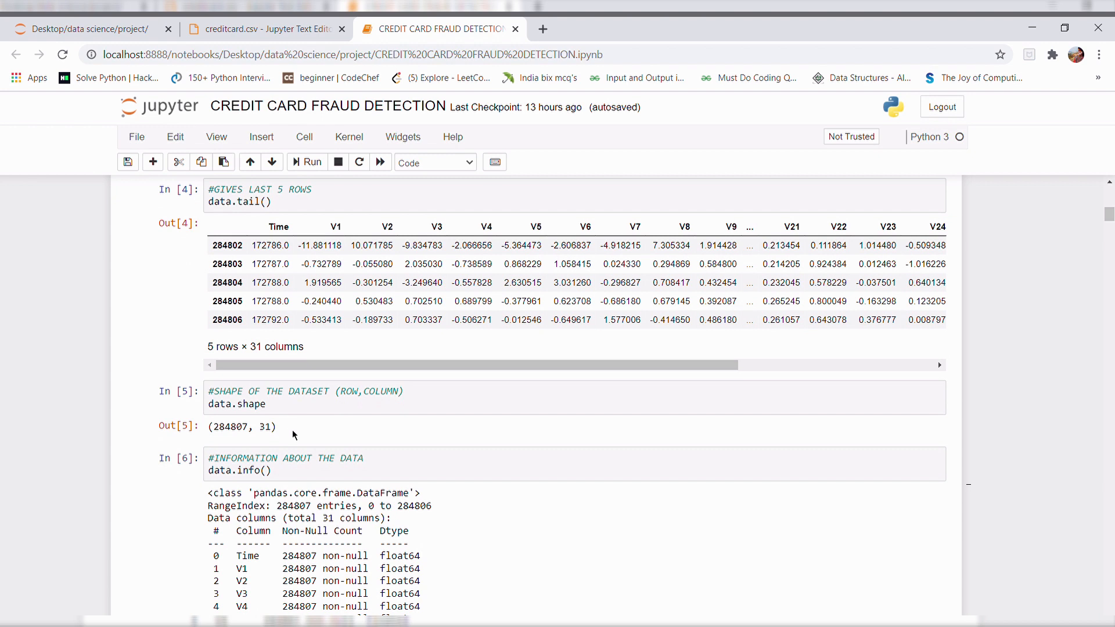
{"action": "mouse_move", "coordinate": [220, 446]}
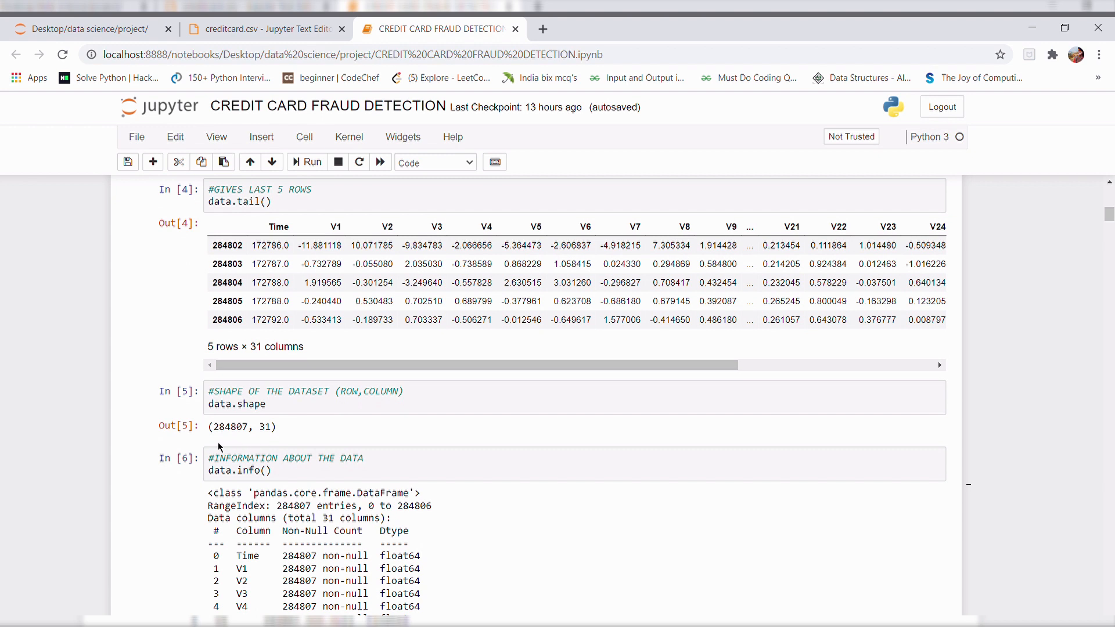
{"action": "mouse_move", "coordinate": [230, 439]}
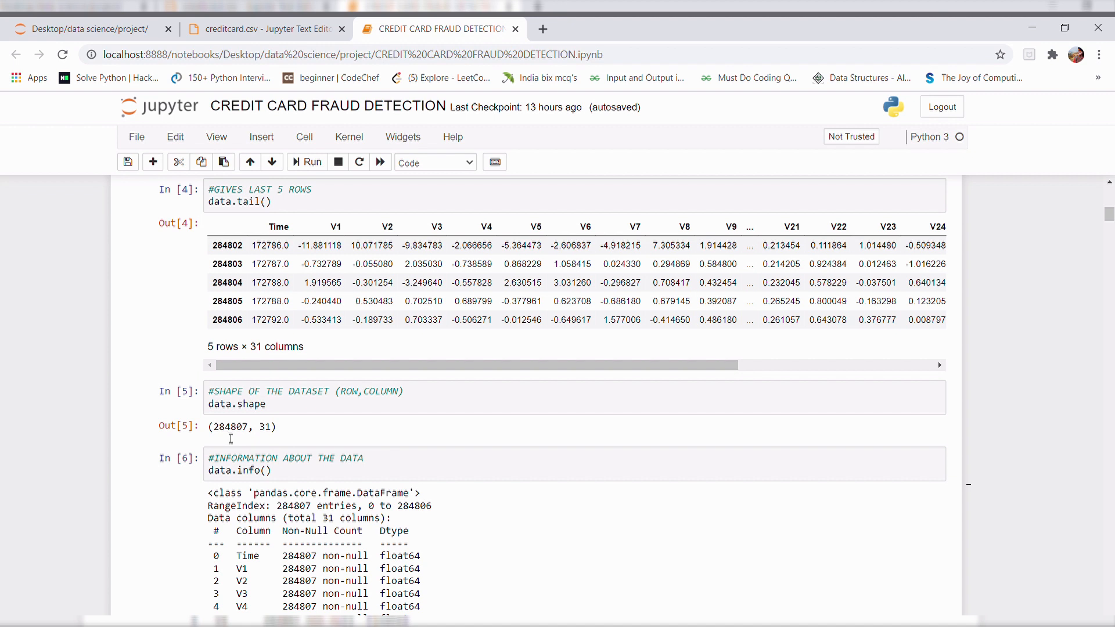
{"action": "mouse_move", "coordinate": [255, 440]}
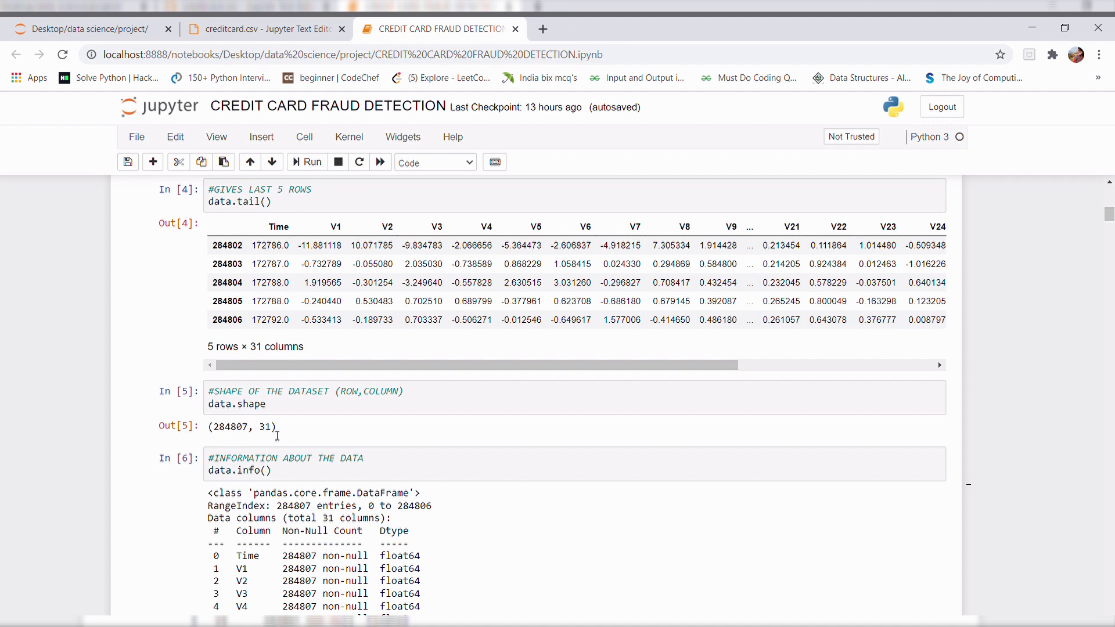
{"action": "scroll", "scroll_direction": "down", "scroll_amount": 3}
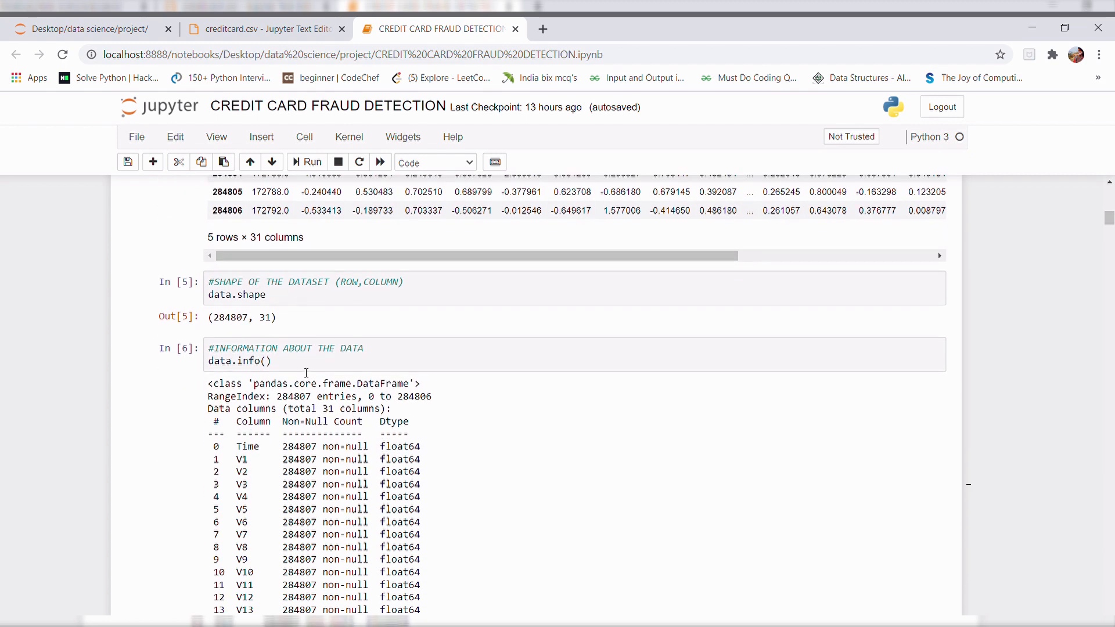
{"action": "scroll", "scroll_direction": "down", "scroll_amount": 3}
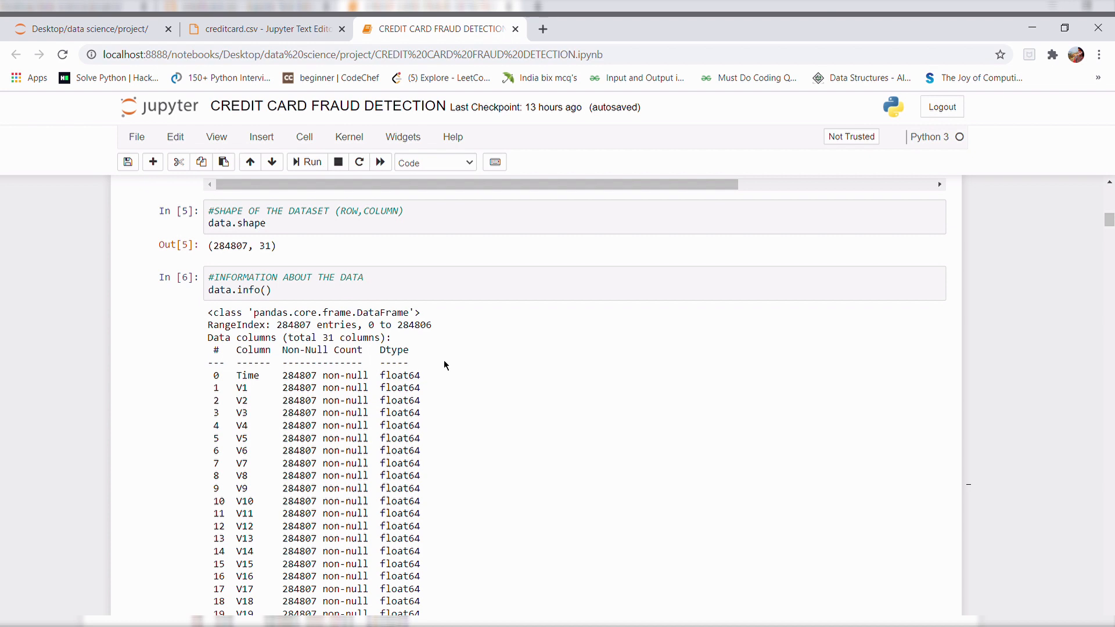
{"action": "scroll", "scroll_direction": "down", "scroll_amount": 3}
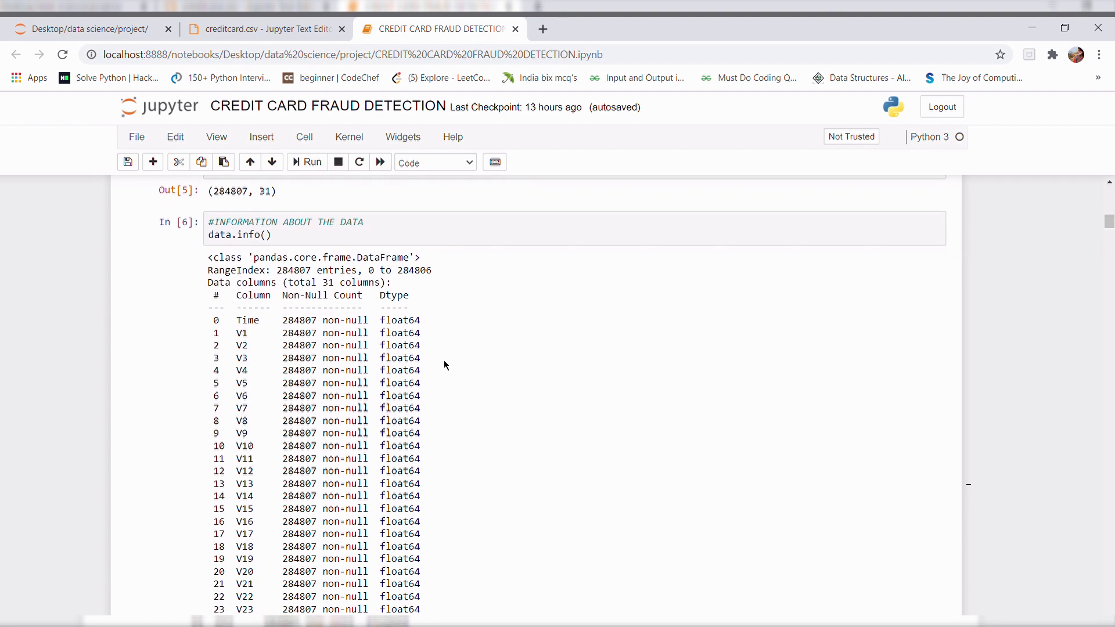
{"action": "mouse_move", "coordinate": [349, 302]}
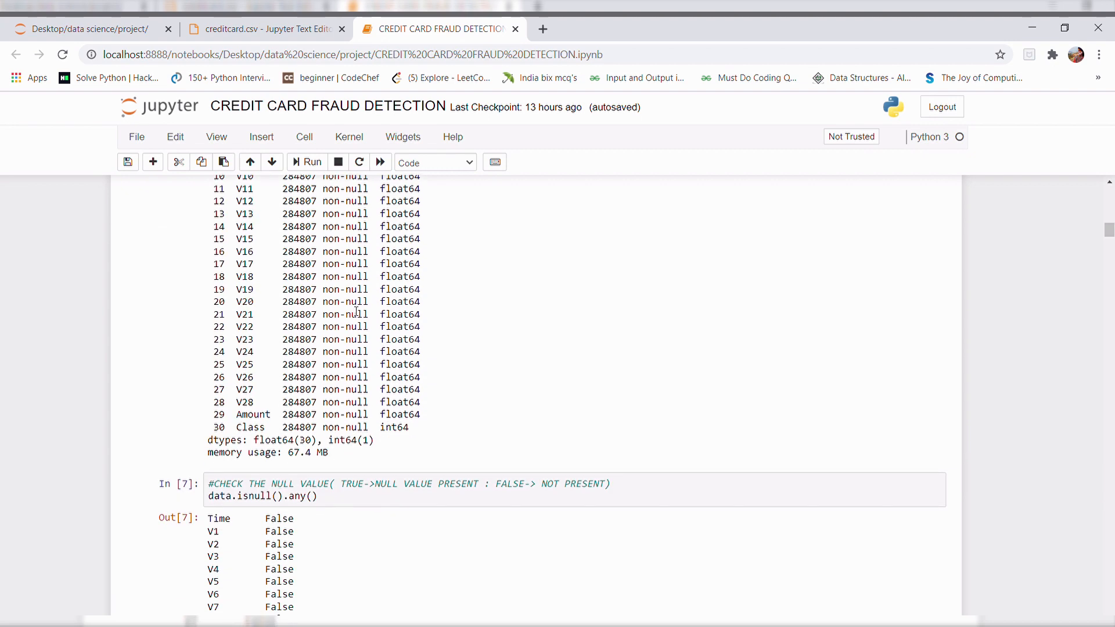
Scroll past isnull().sum() and describe() to the 492 vs 284,315 fraud counts and data.sample(7) rows
{"action": "scroll", "scroll_direction": "down", "scroll_amount": 3}
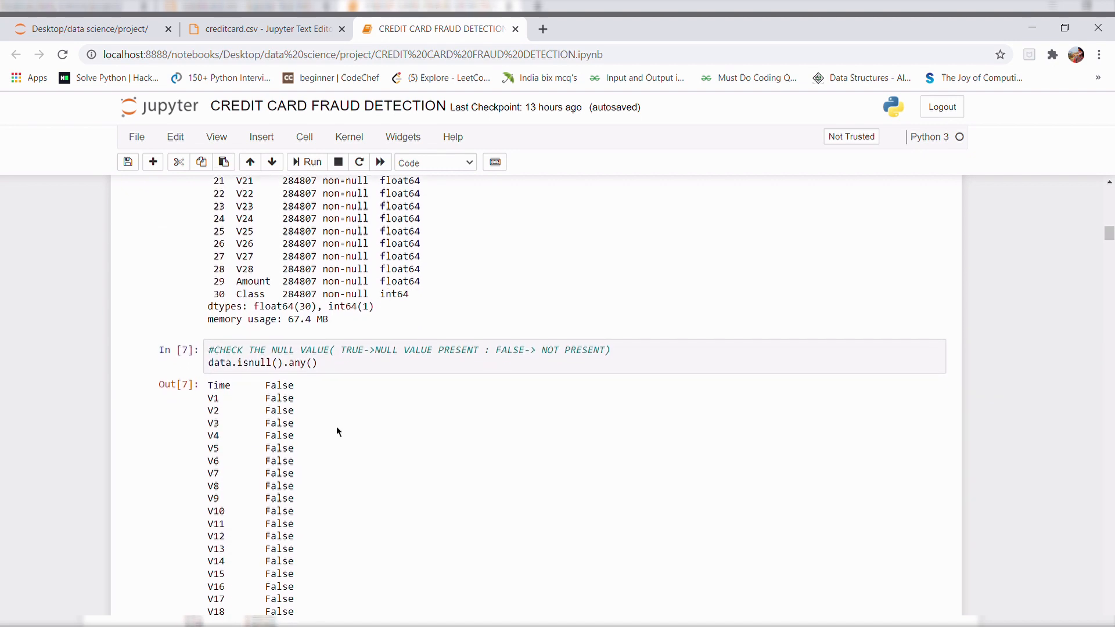
{"action": "scroll", "scroll_direction": "down", "scroll_amount": 3}
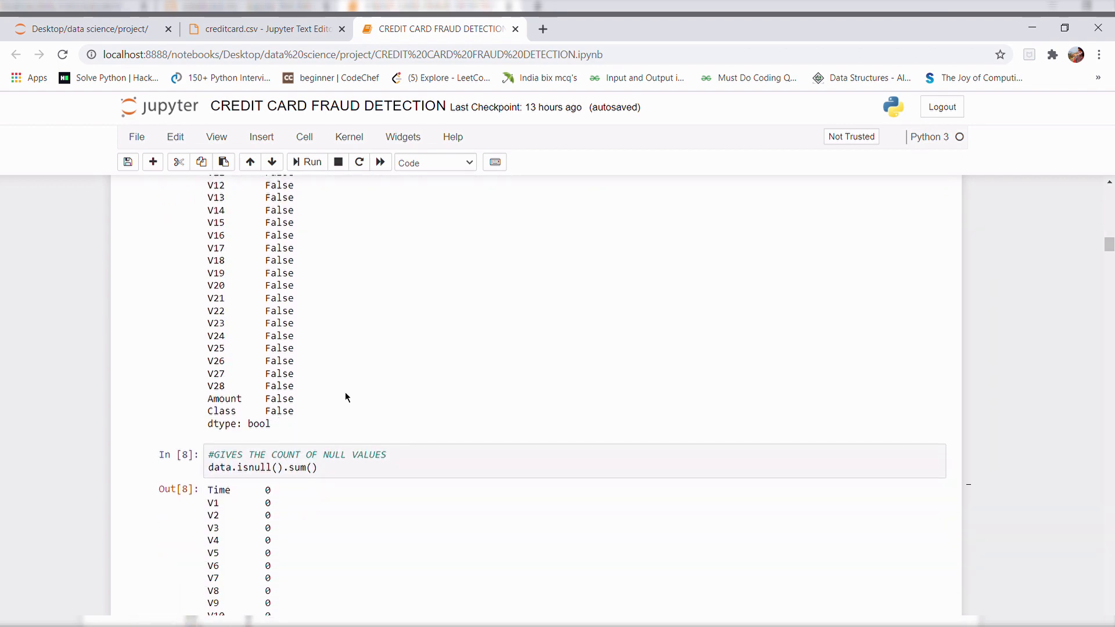
{"action": "scroll", "scroll_direction": "down", "scroll_amount": 3}
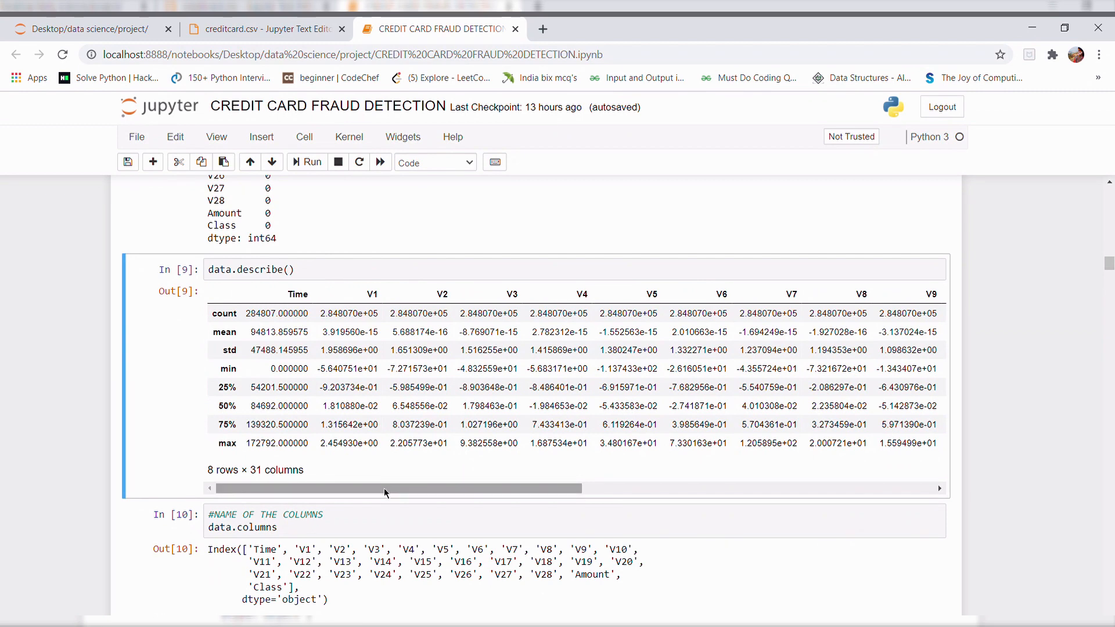
{"action": "scroll", "scroll_direction": "down", "scroll_amount": 3}
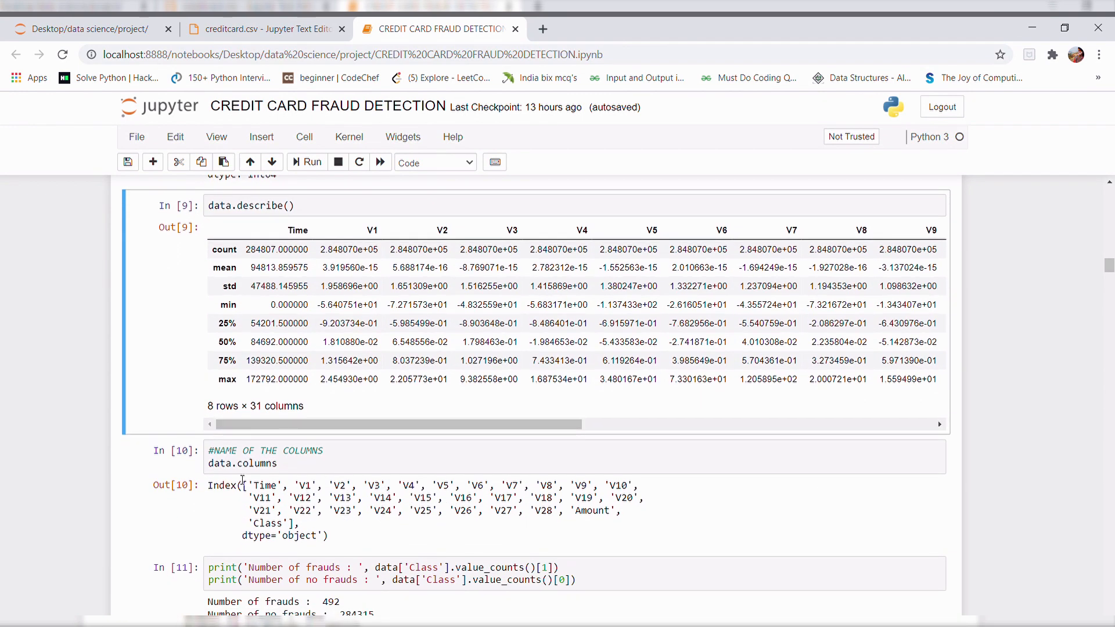
{"action": "scroll", "scroll_direction": "down", "scroll_amount": 3}
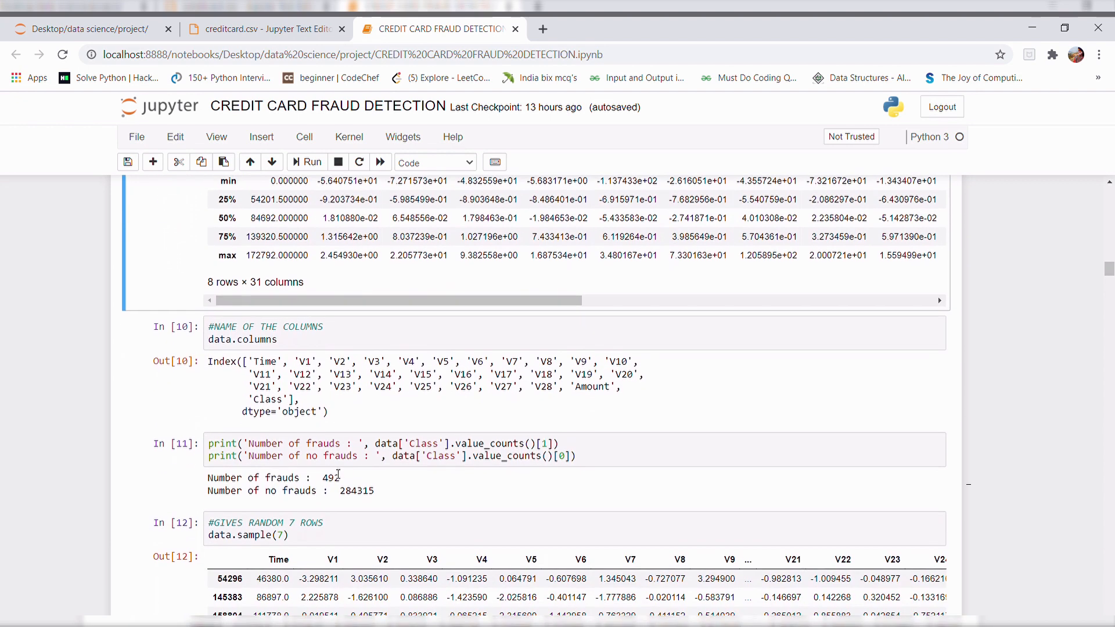
{"action": "scroll", "scroll_direction": "down", "scroll_amount": 3}
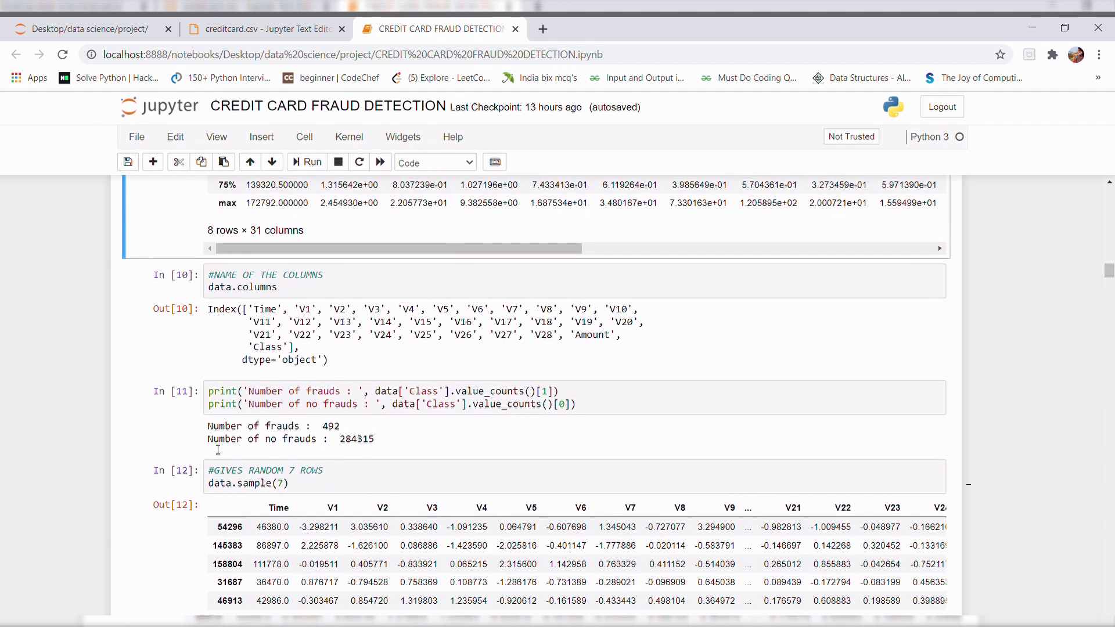
{"action": "mouse_move", "coordinate": [462, 426]}
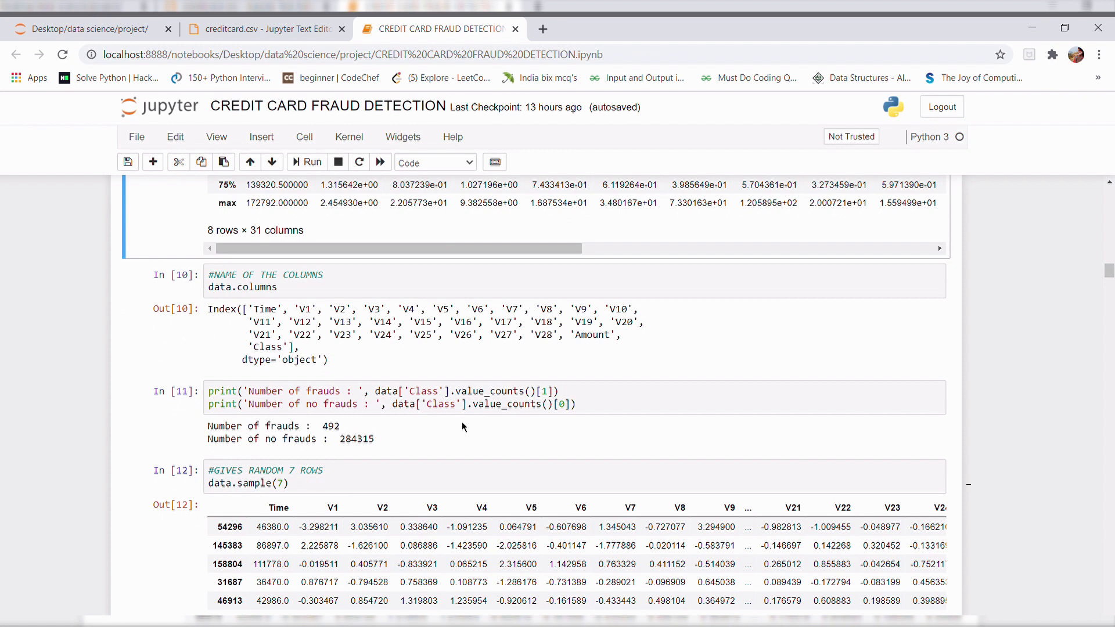
{"action": "mouse_move", "coordinate": [479, 433]}
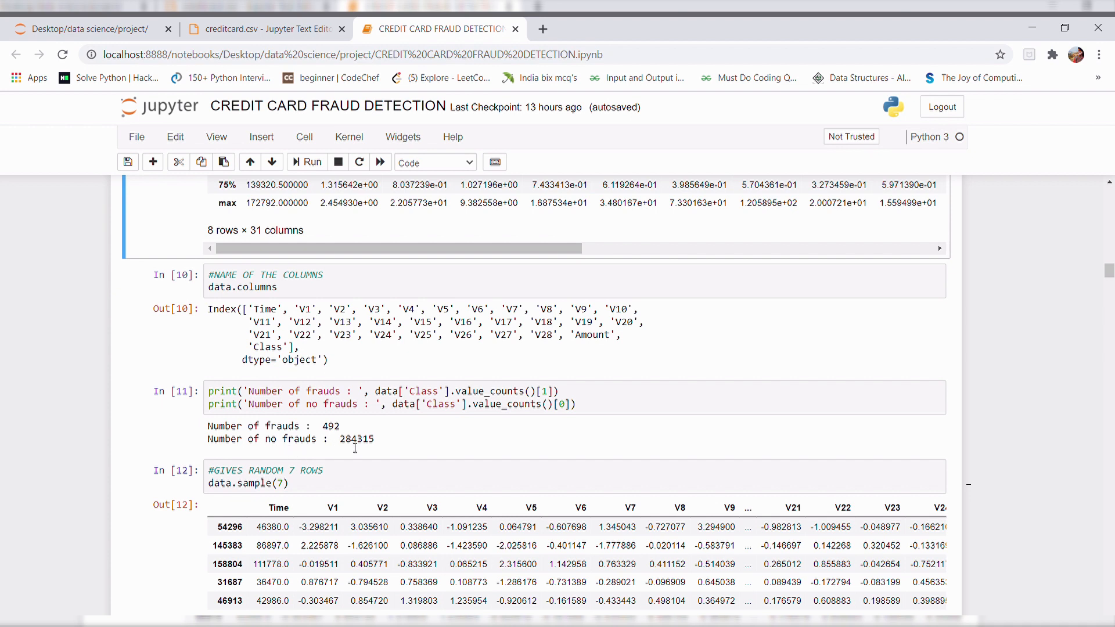
{"action": "mouse_move", "coordinate": [363, 451]}
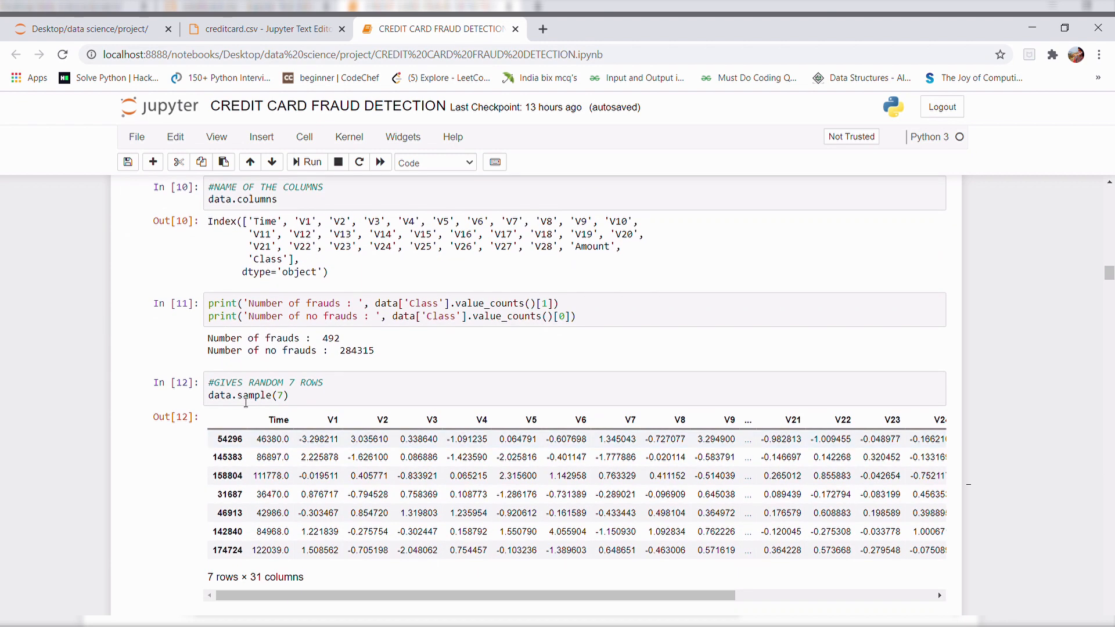
Scroll past the 31×31 correlation matrix to the DATA VISUALIZATION heading and heatmap code cell
{"action": "scroll", "scroll_direction": "down", "scroll_amount": 3}
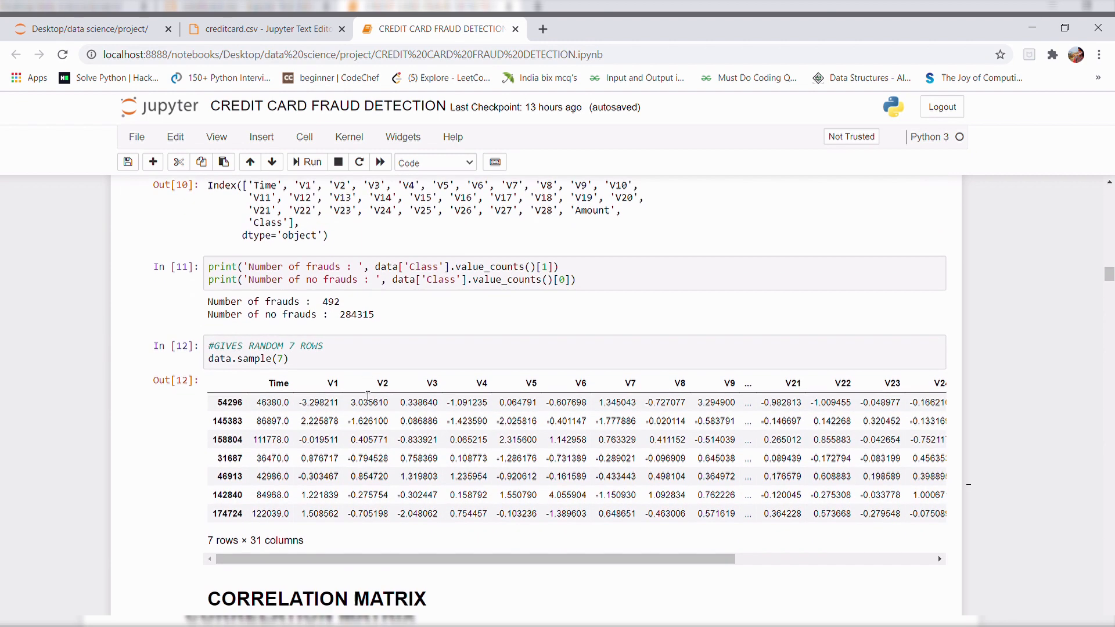
{"action": "scroll", "scroll_direction": "down", "scroll_amount": 3}
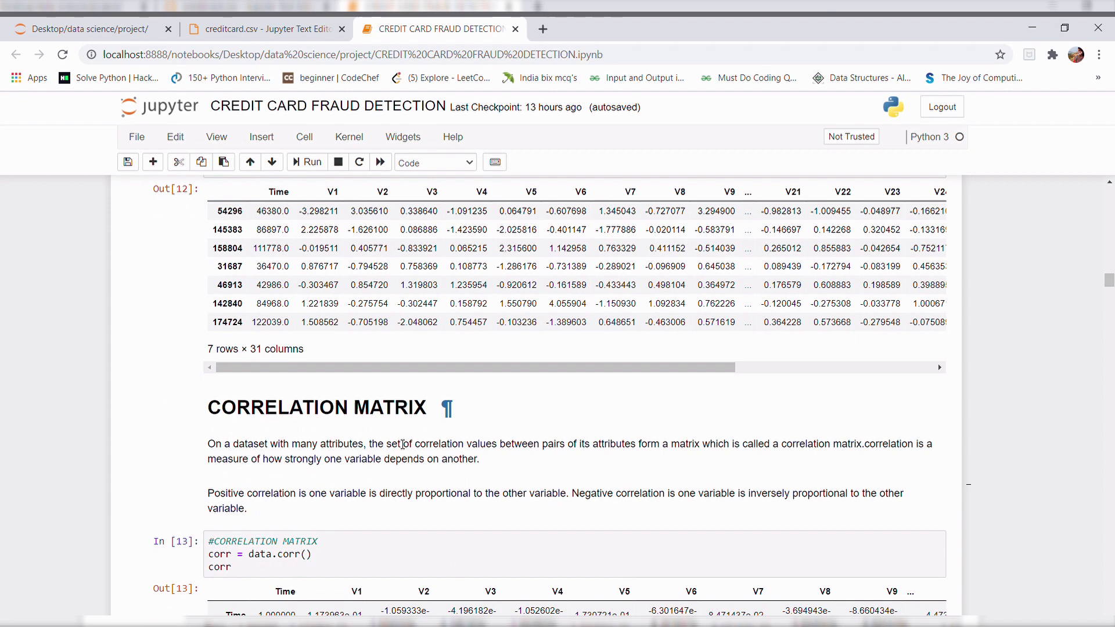
{"action": "scroll", "scroll_direction": "down", "scroll_amount": 3}
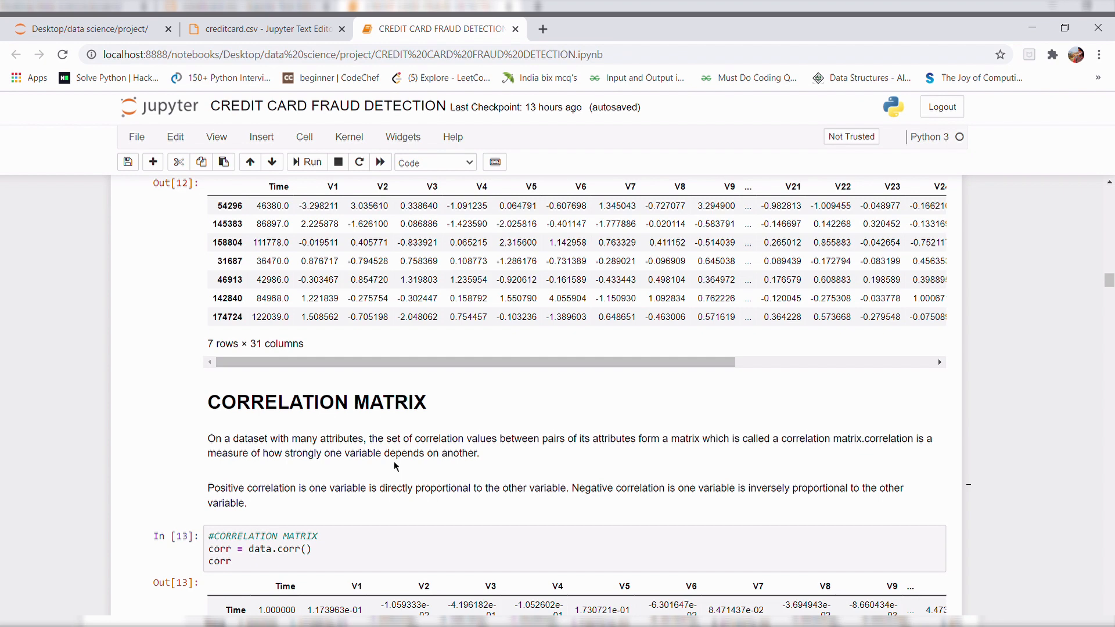
{"action": "scroll", "scroll_direction": "down", "scroll_amount": 3}
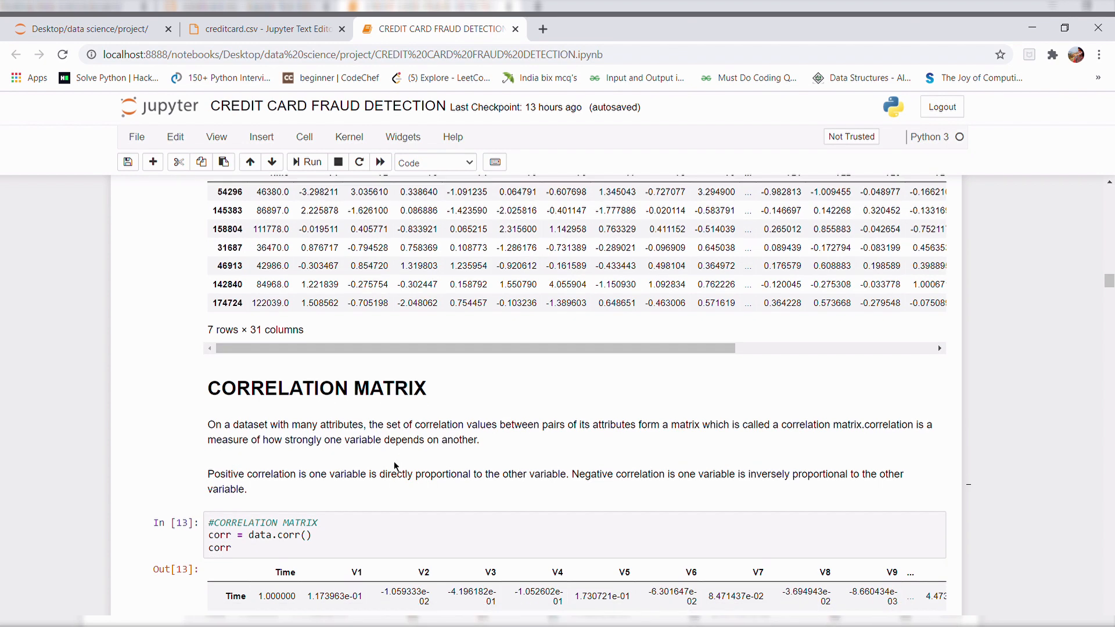
{"action": "scroll", "scroll_direction": "down", "scroll_amount": 3}
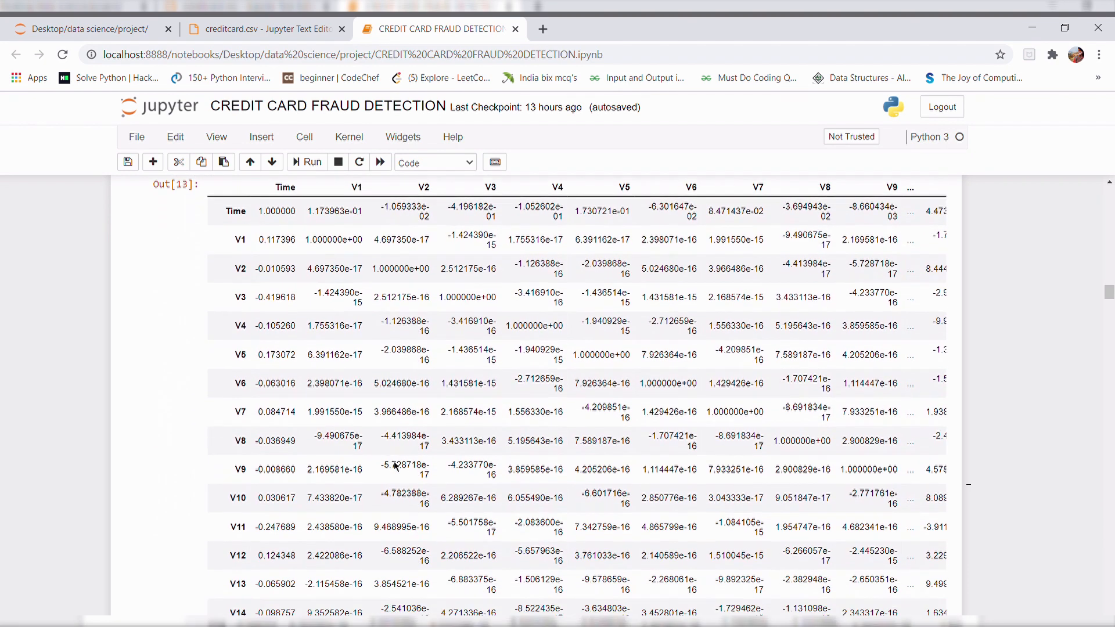
{"action": "scroll", "scroll_direction": "down", "scroll_amount": 3}
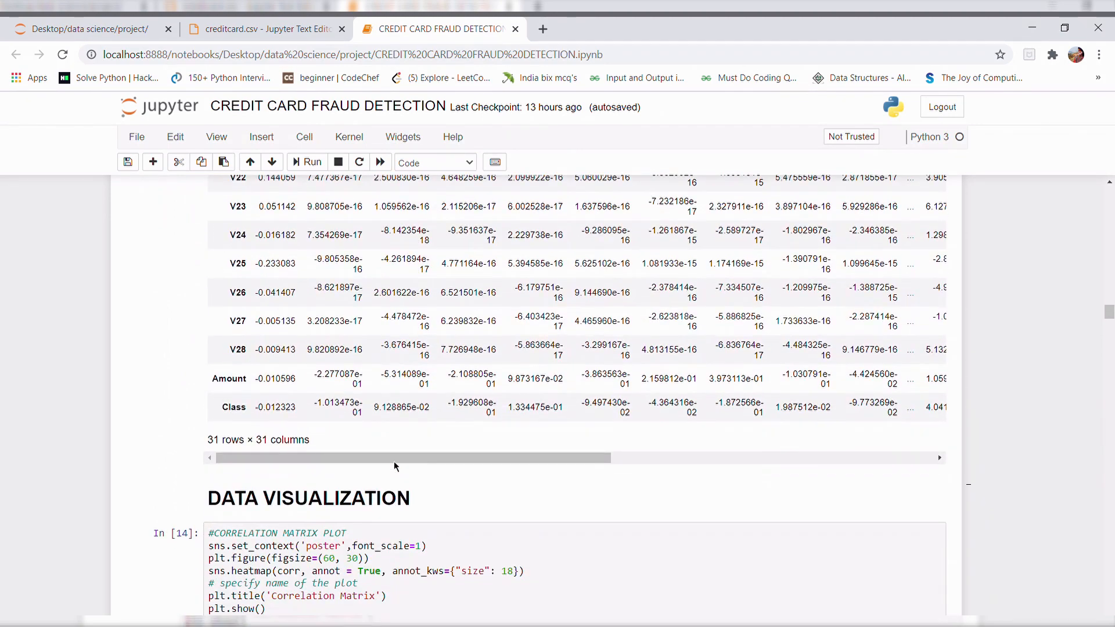
Scroll through the correlation heatmap, its notes and the msno bar chart to histogram cell In [17]
{"action": "scroll", "scroll_direction": "down", "scroll_amount": 3}
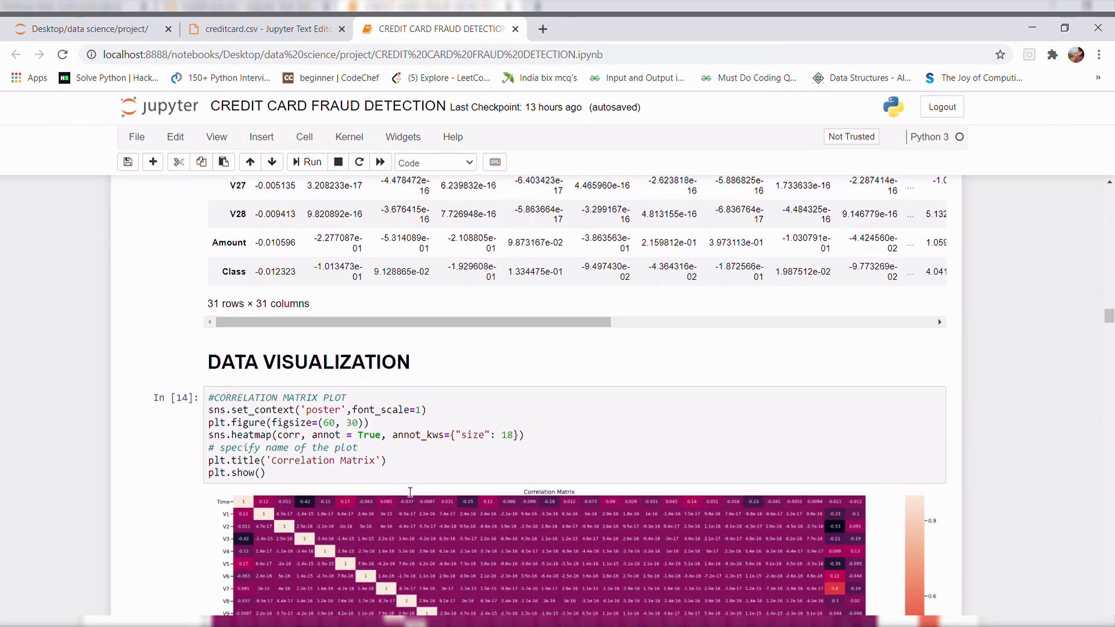
{"action": "scroll", "scroll_direction": "down", "scroll_amount": 3}
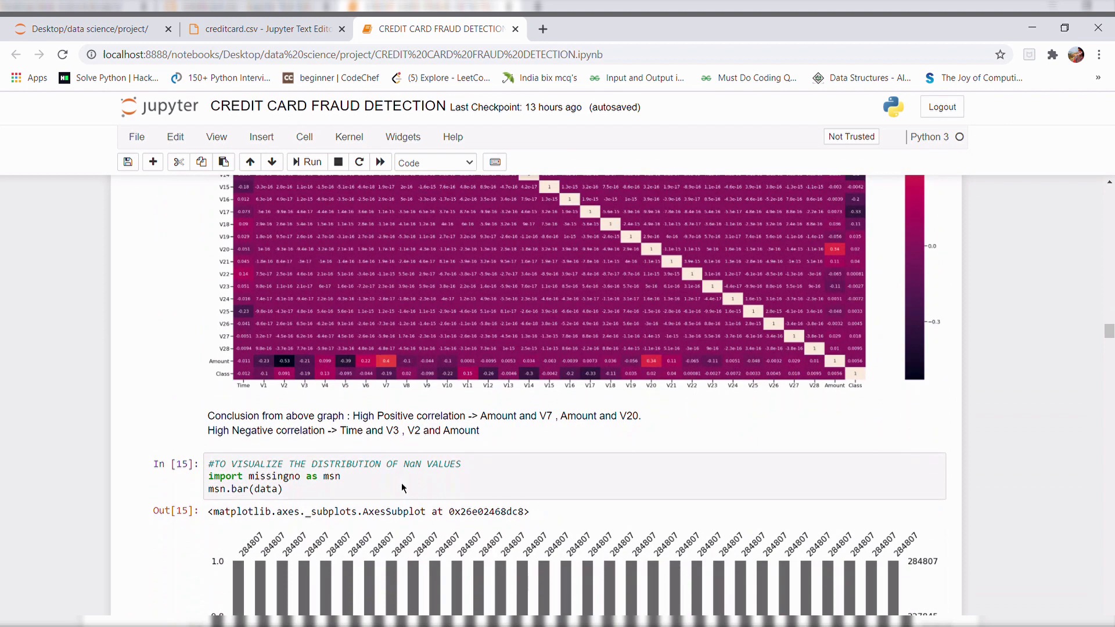
{"action": "scroll", "scroll_direction": "down", "scroll_amount": 3}
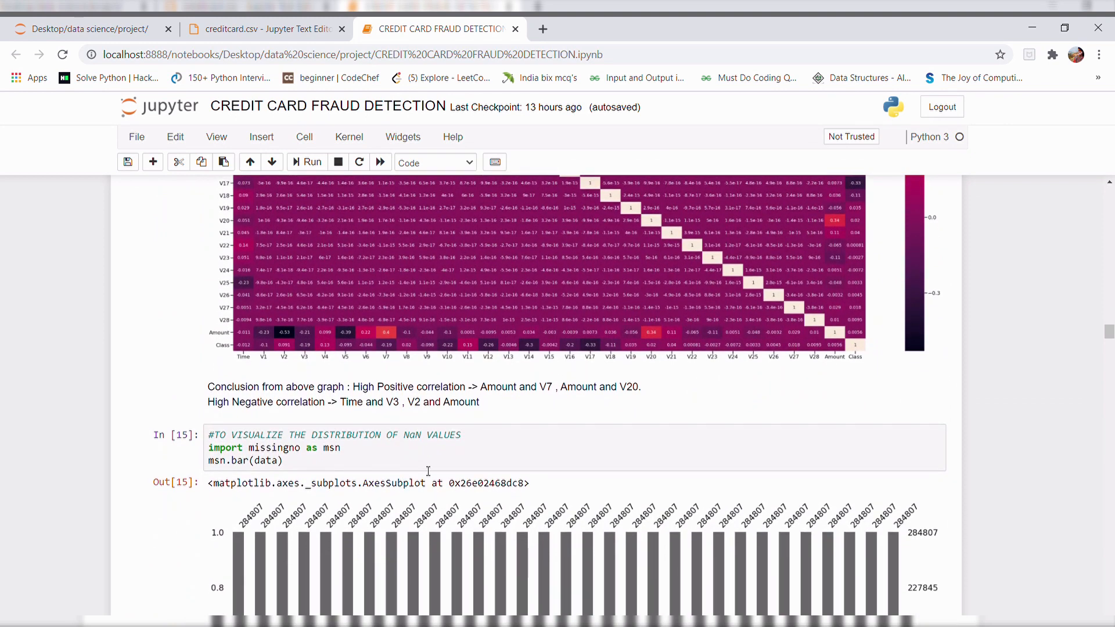
{"action": "scroll", "scroll_direction": "down", "scroll_amount": 3}
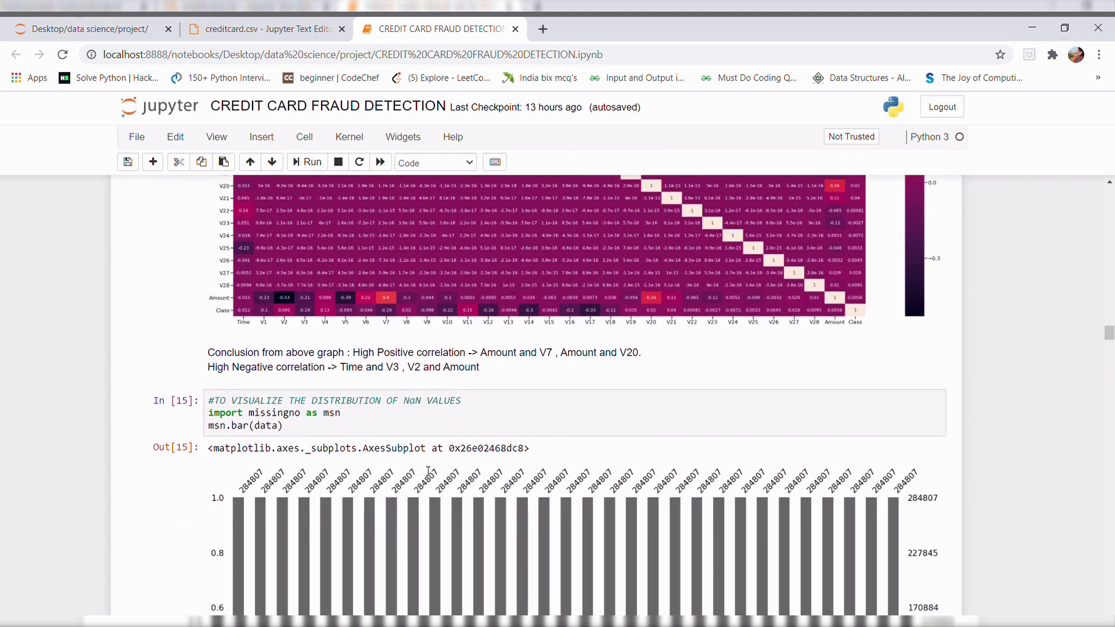
{"action": "scroll", "scroll_direction": "down", "scroll_amount": 3}
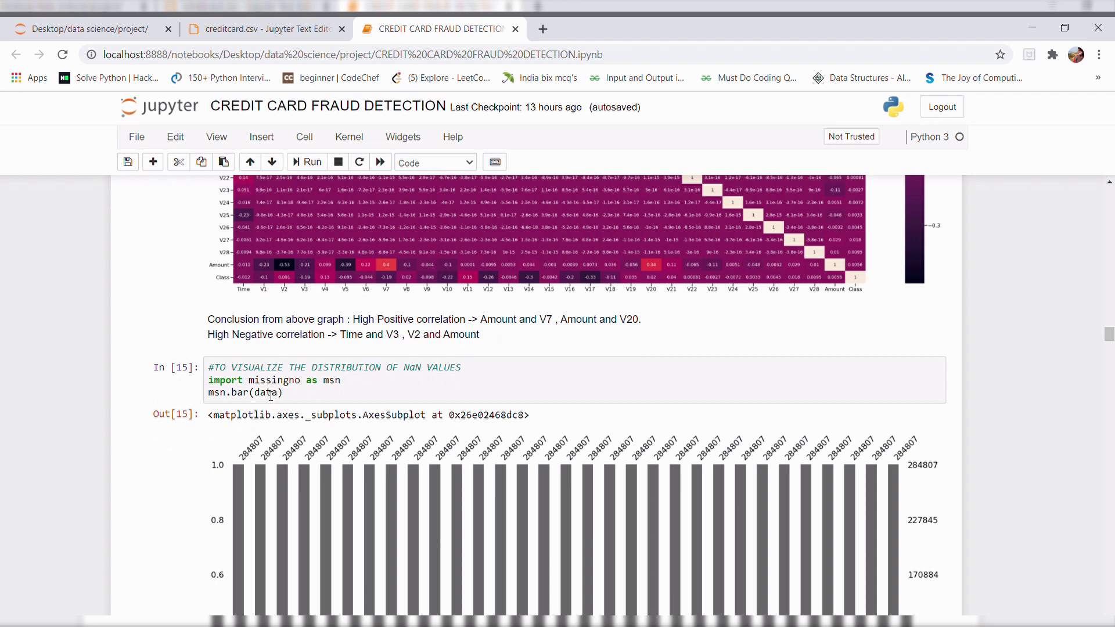
{"action": "scroll", "scroll_direction": "down", "scroll_amount": 3}
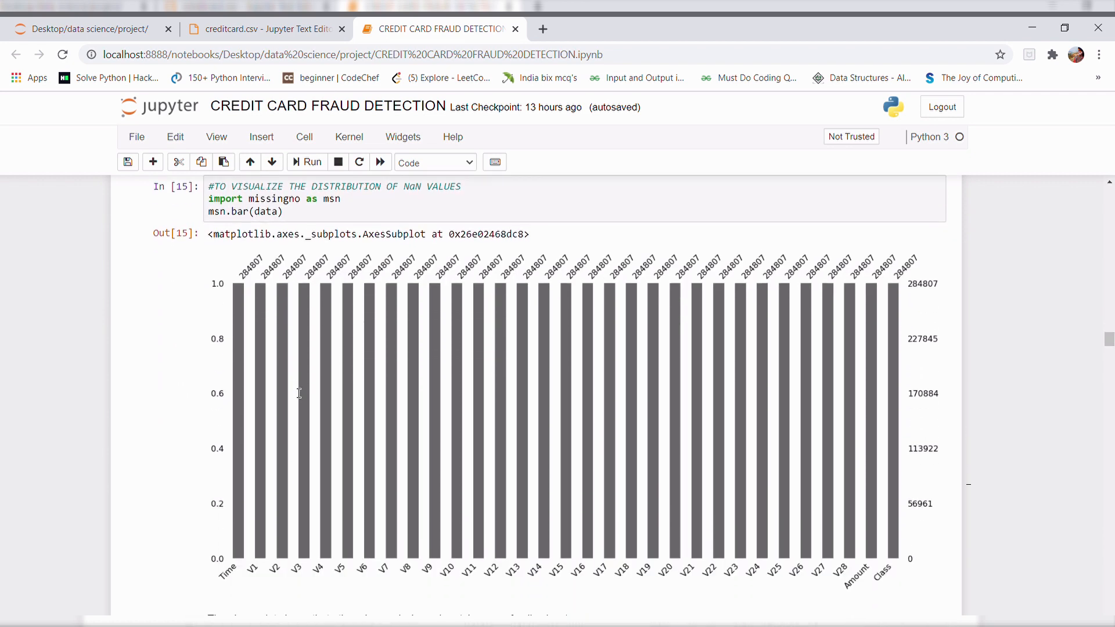
{"action": "scroll", "scroll_direction": "down", "scroll_amount": 3}
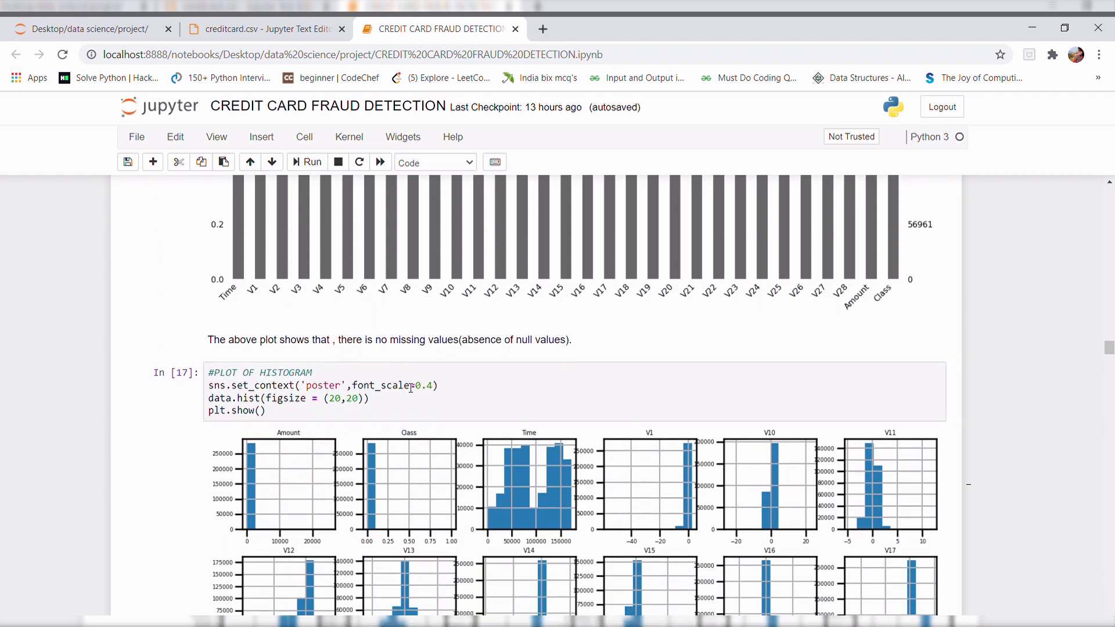
Scroll through the histograms, distplot, PairGrid and countplot outputs to the SMOTETomek cell showing 567,612 × 31 data
{"action": "scroll", "scroll_direction": "down", "scroll_amount": 3}
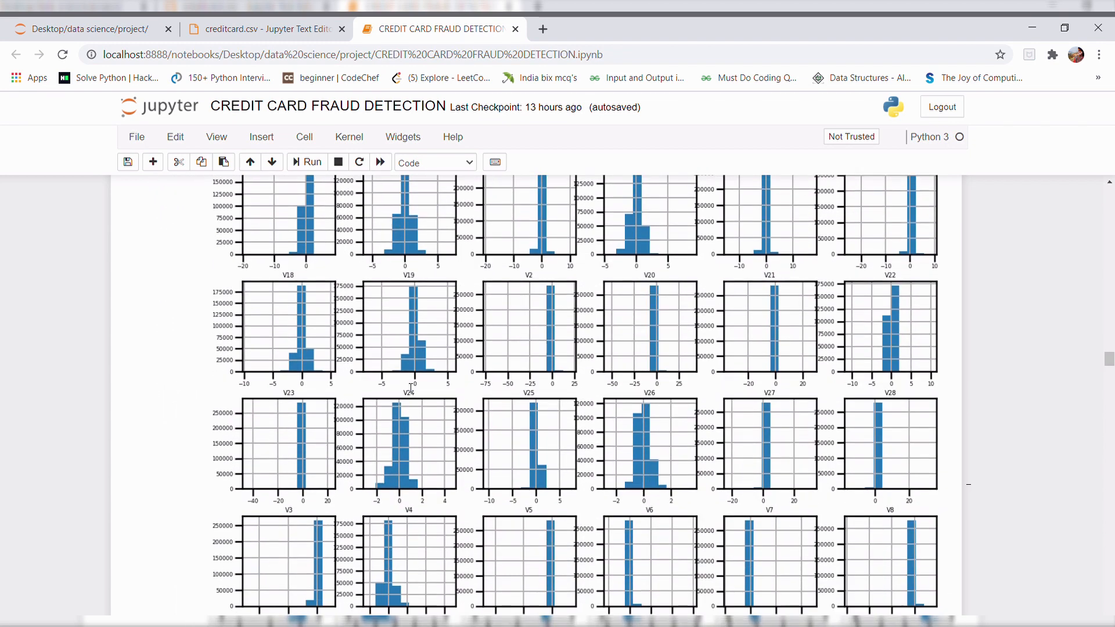
{"action": "scroll", "scroll_direction": "down", "scroll_amount": 3}
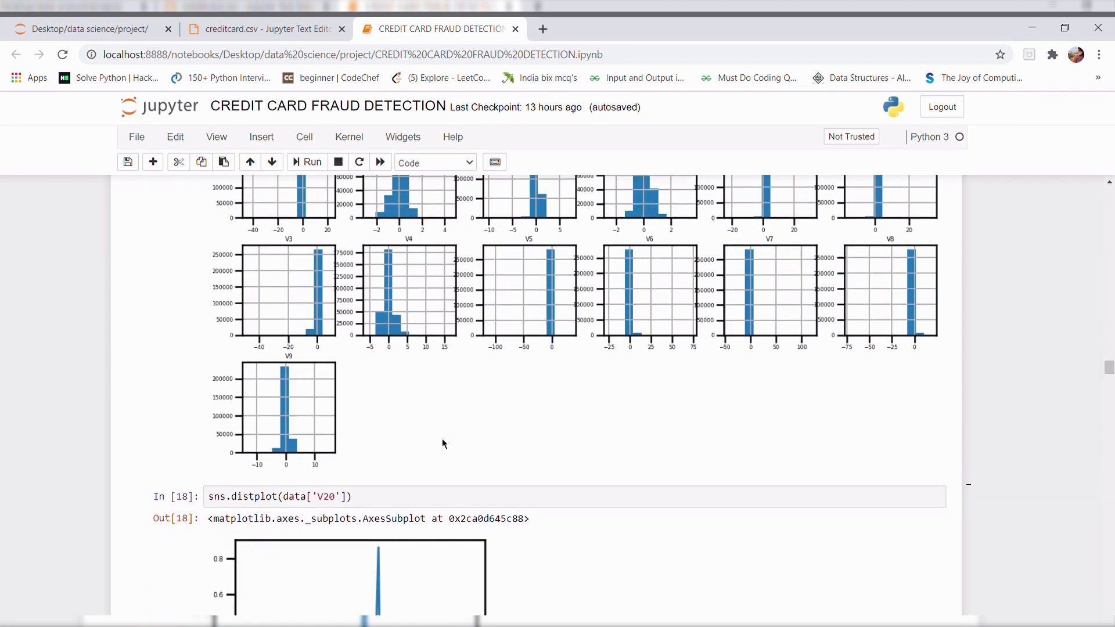
{"action": "scroll", "scroll_direction": "down", "scroll_amount": 3}
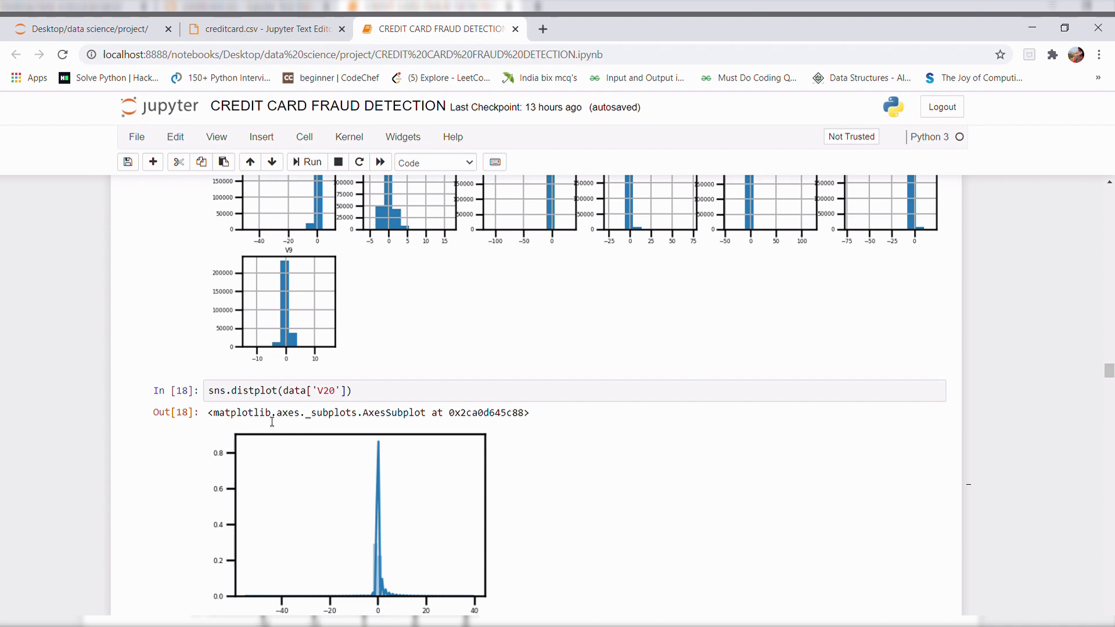
{"action": "scroll", "scroll_direction": "down", "scroll_amount": 3}
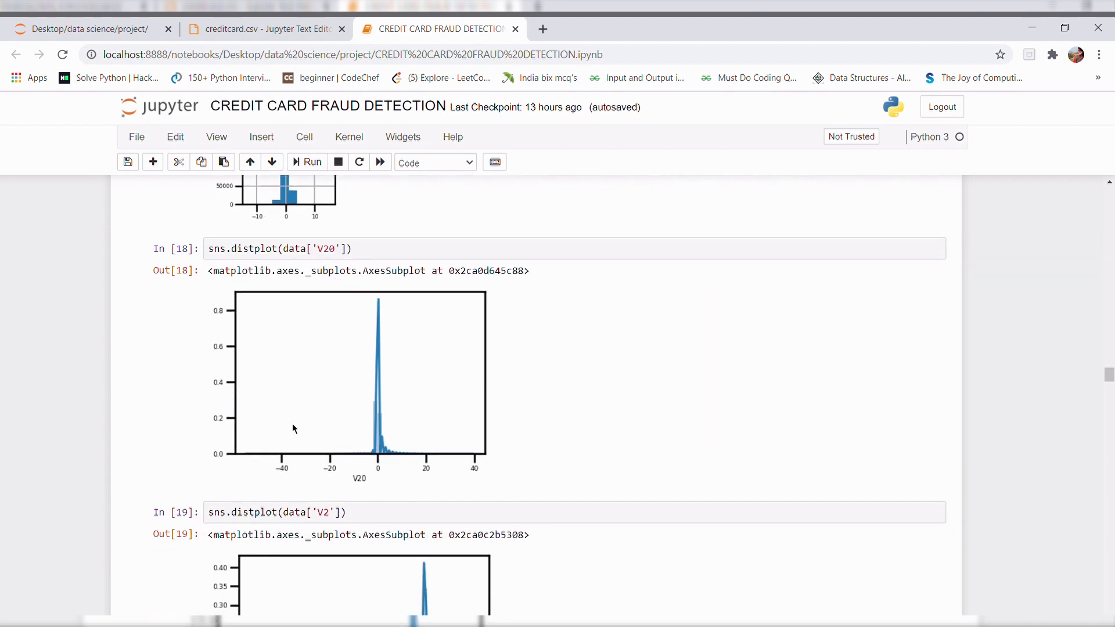
{"action": "scroll", "scroll_direction": "down", "scroll_amount": 3}
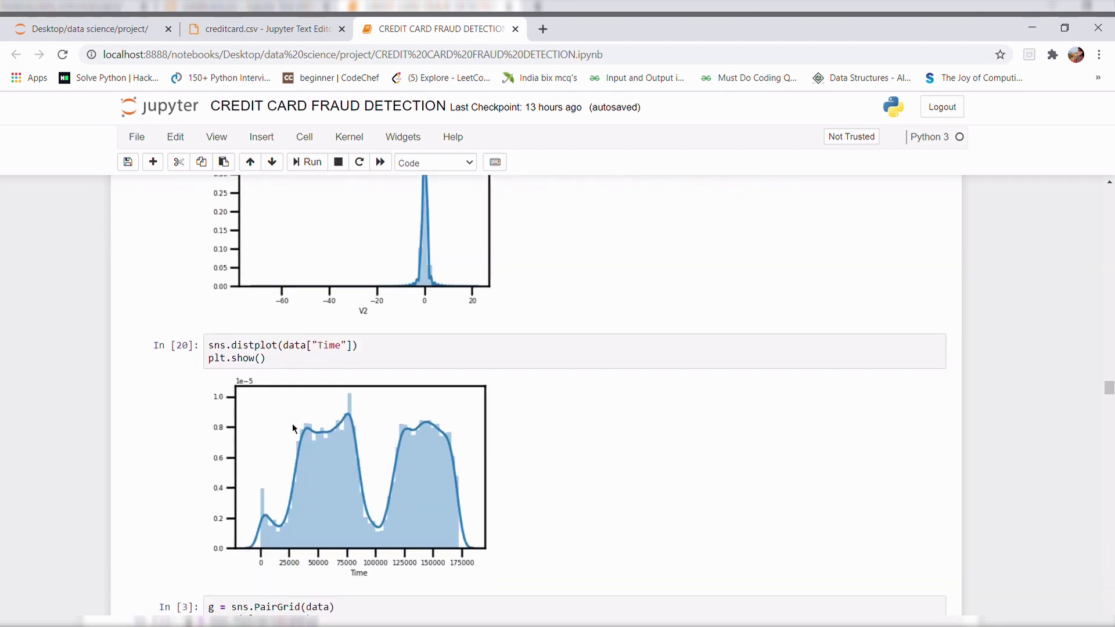
{"action": "scroll", "scroll_direction": "down", "scroll_amount": 3}
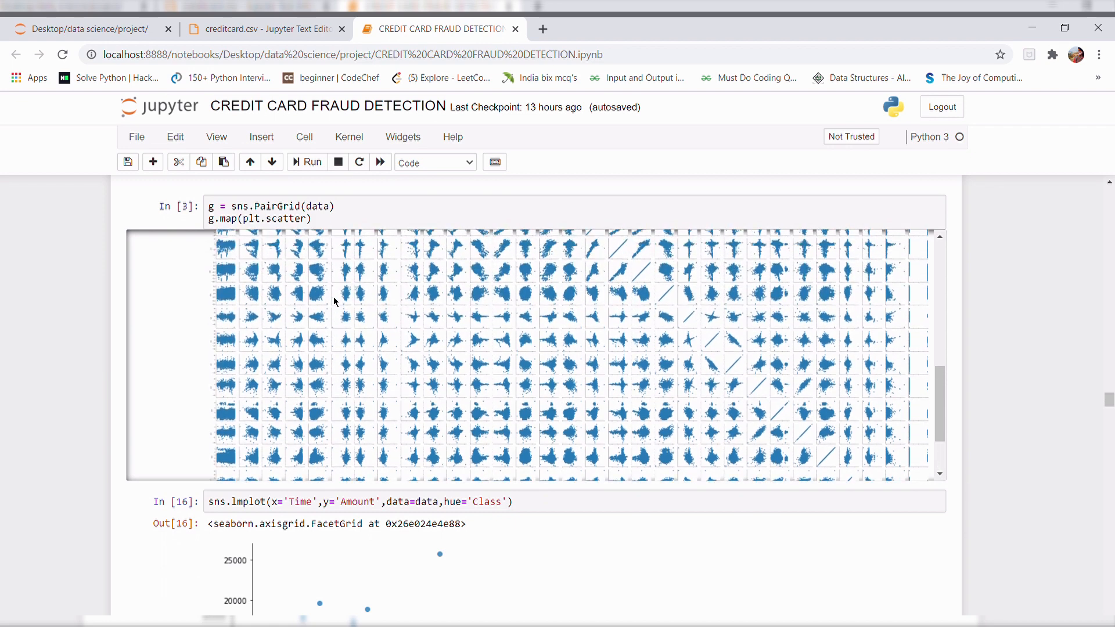
{"action": "scroll", "scroll_direction": "down", "scroll_amount": 3}
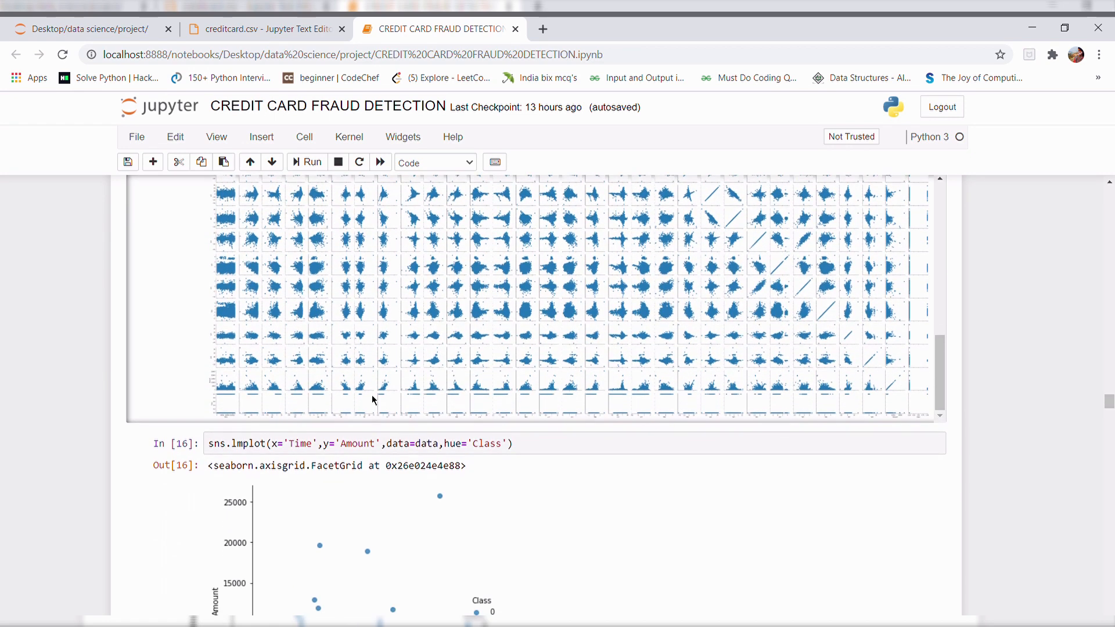
{"action": "scroll", "scroll_direction": "down", "scroll_amount": 3}
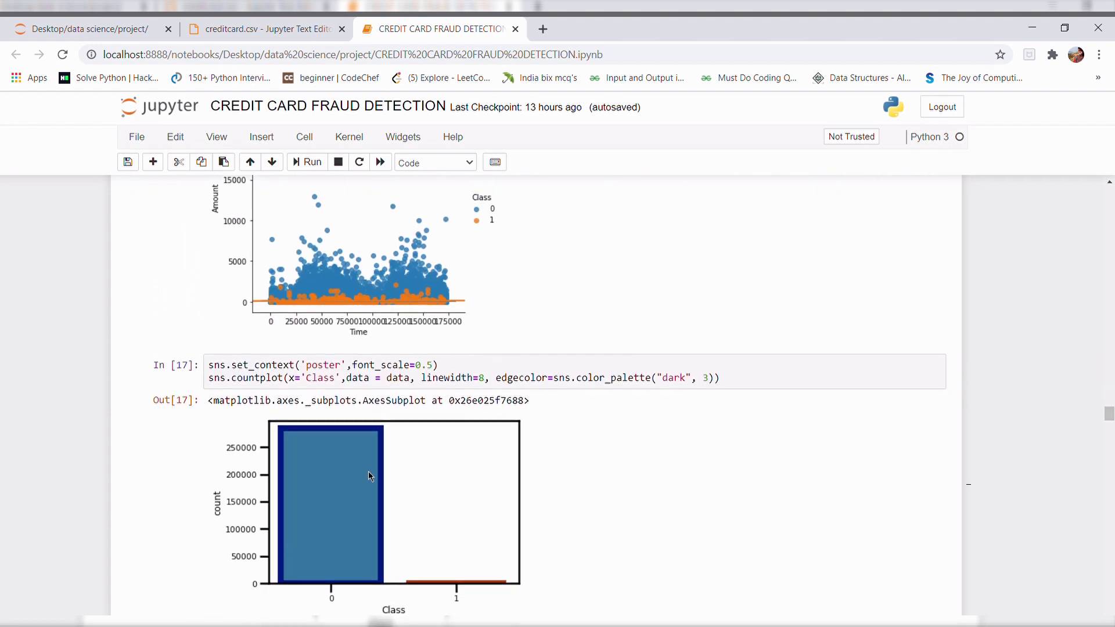
{"action": "scroll", "scroll_direction": "down", "scroll_amount": 3}
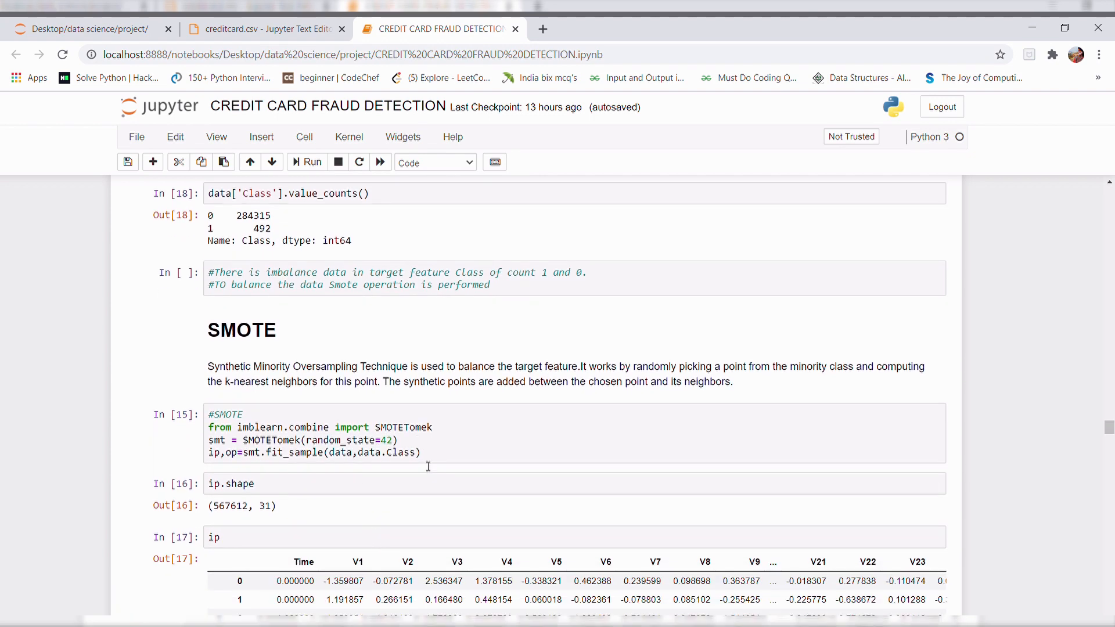
Scroll past the 283,806-each class counts to the DETECTING OUTLIERS boxplot of V features
{"action": "scroll", "scroll_direction": "down", "scroll_amount": 3}
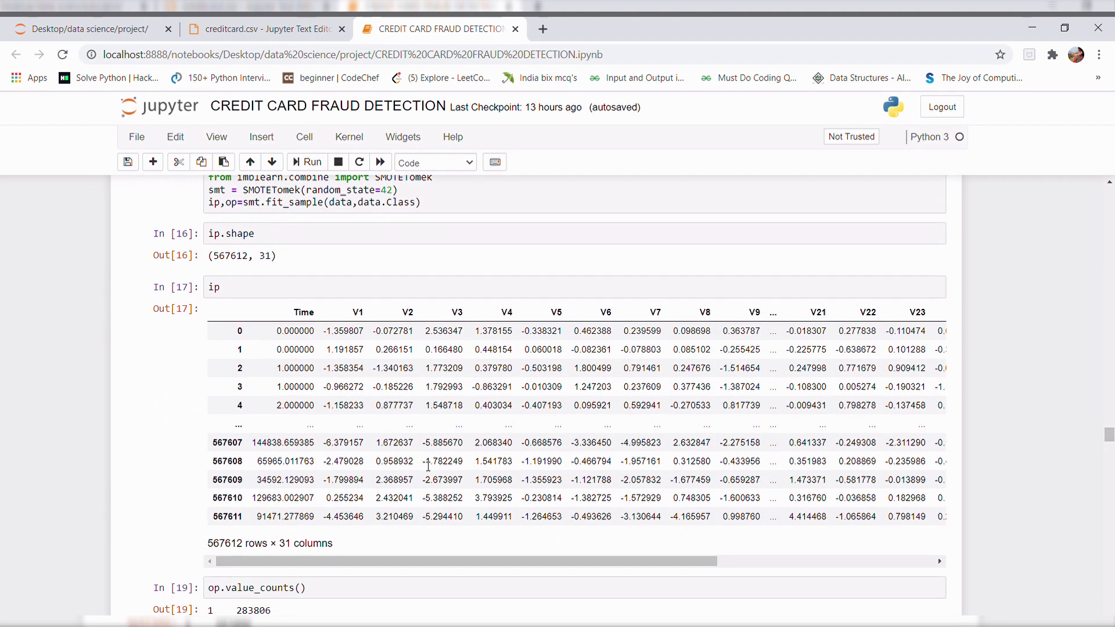
{"action": "scroll", "scroll_direction": "down", "scroll_amount": 3}
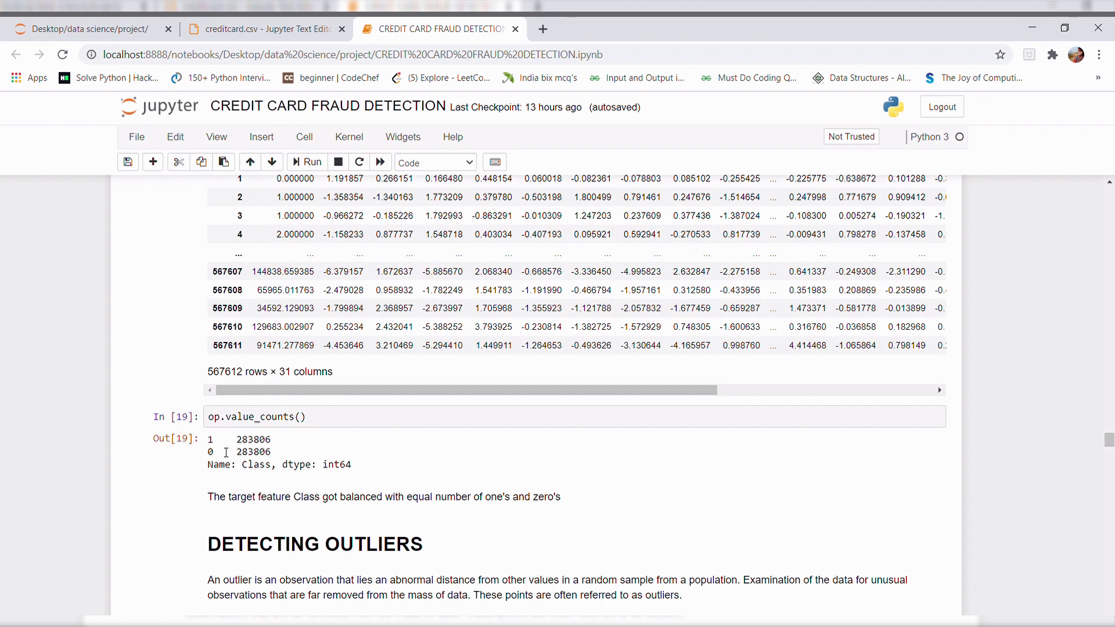
{"action": "mouse_move", "coordinate": [278, 453]}
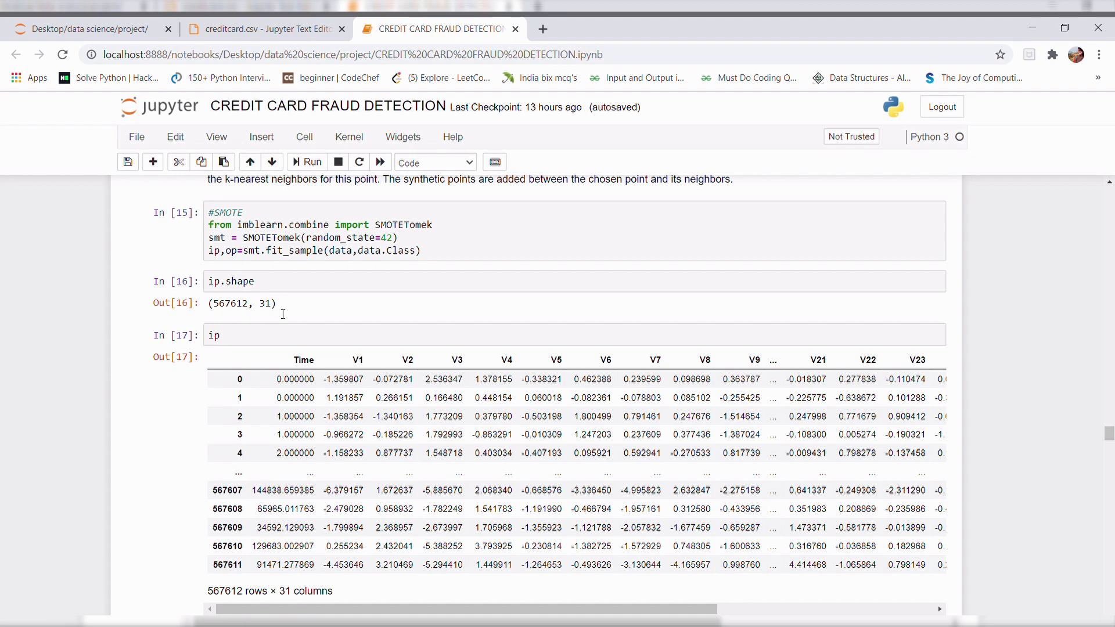
{"action": "scroll", "scroll_direction": "down", "scroll_amount": 3}
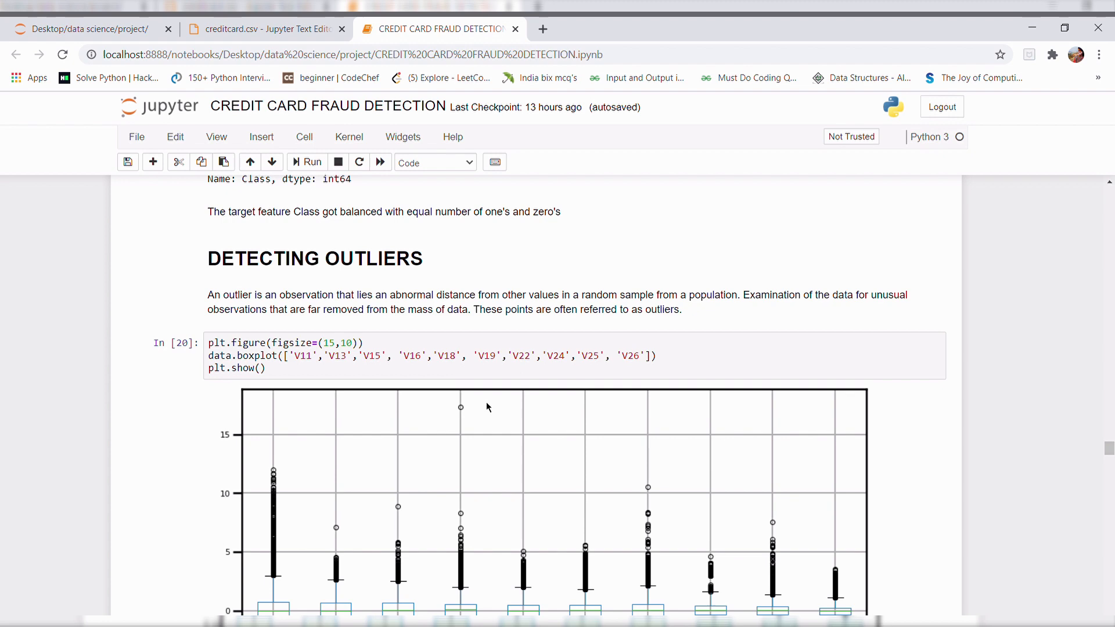
Scroll past the boxplots and Z-score removal (482,862 × 31, 266,802 vs 216,060) to the train_test_split cell
{"action": "left_click", "coordinate": [311, 162]}
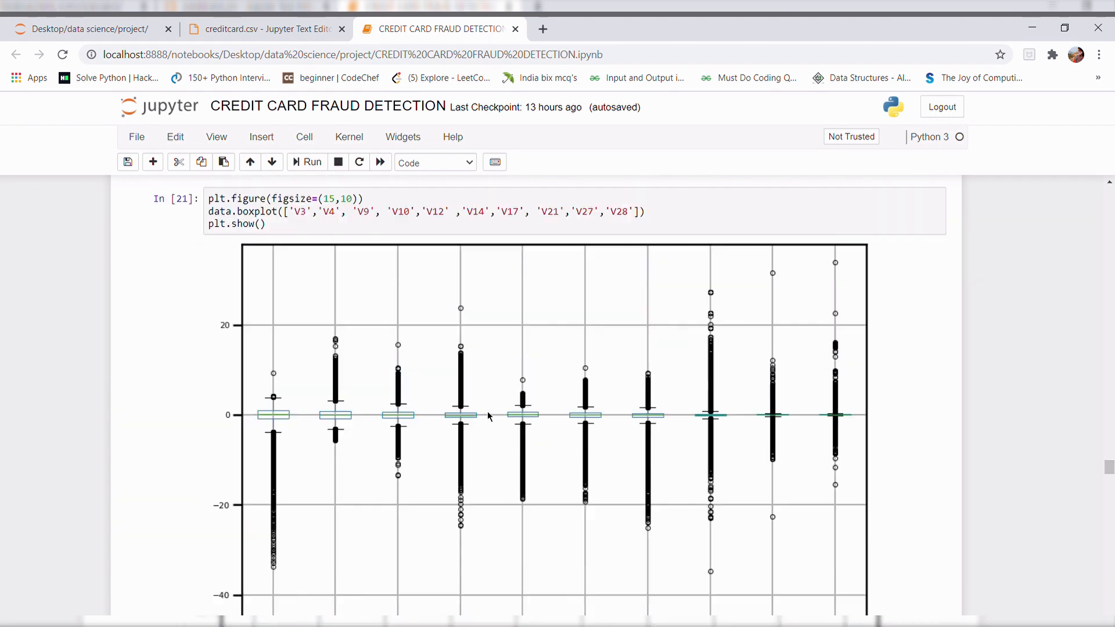
{"action": "scroll", "scroll_direction": "down", "scroll_amount": 3}
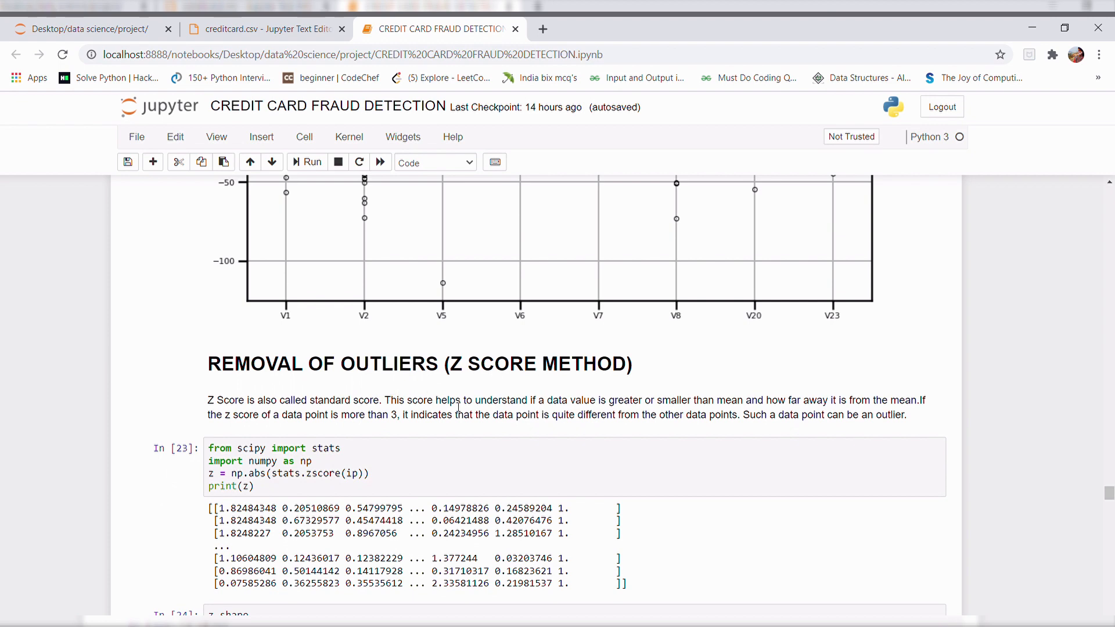
{"action": "scroll", "scroll_direction": "down", "scroll_amount": 3}
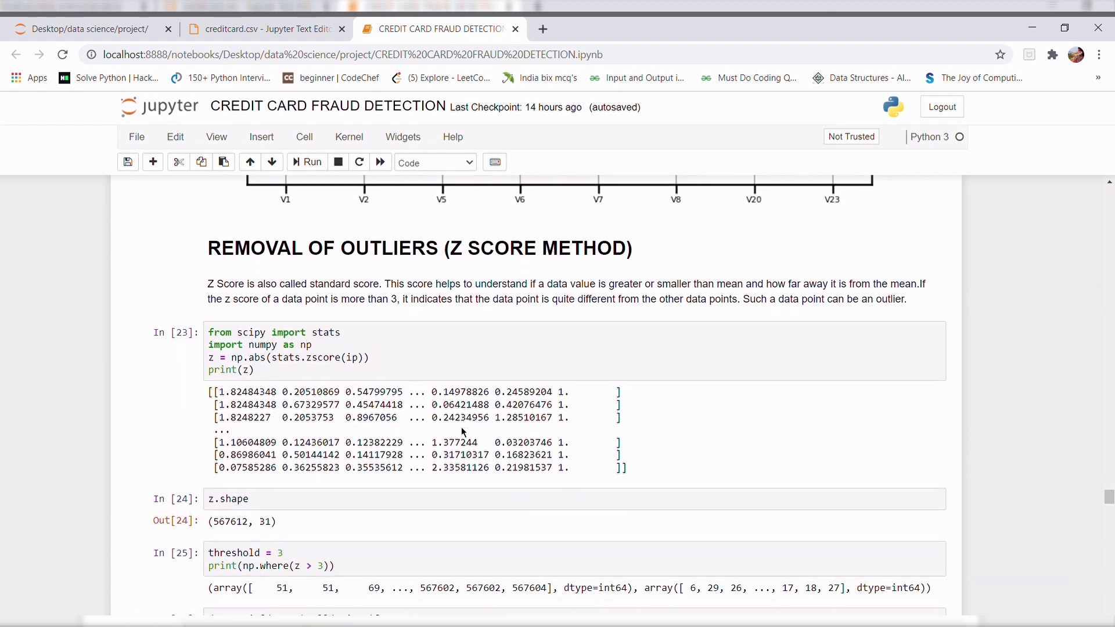
{"action": "scroll", "scroll_direction": "down", "scroll_amount": 3}
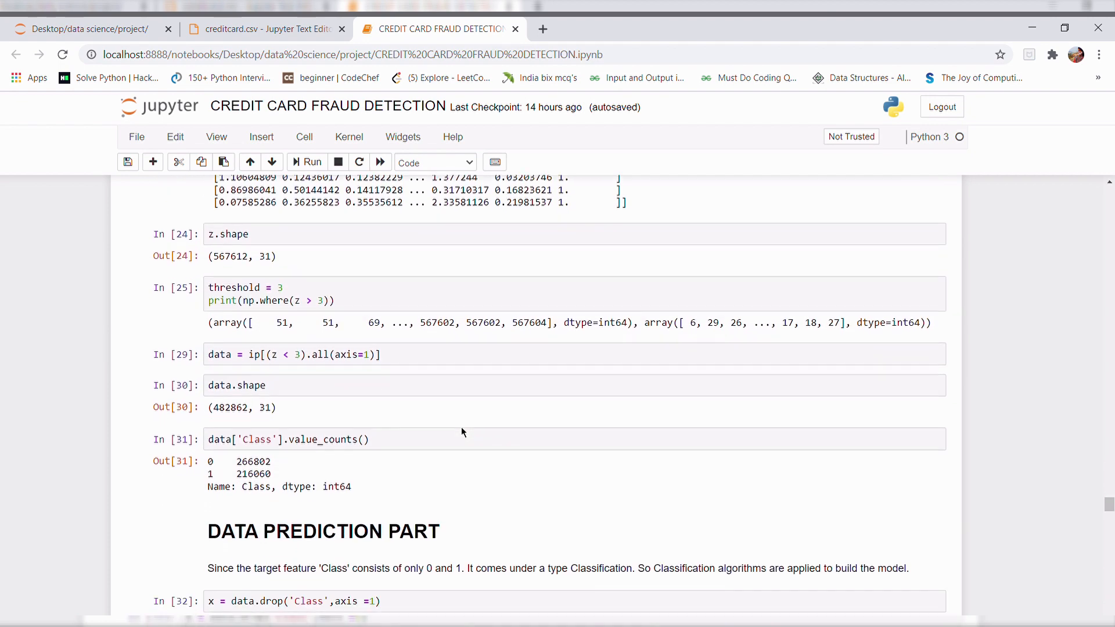
{"action": "scroll", "scroll_direction": "down", "scroll_amount": 3}
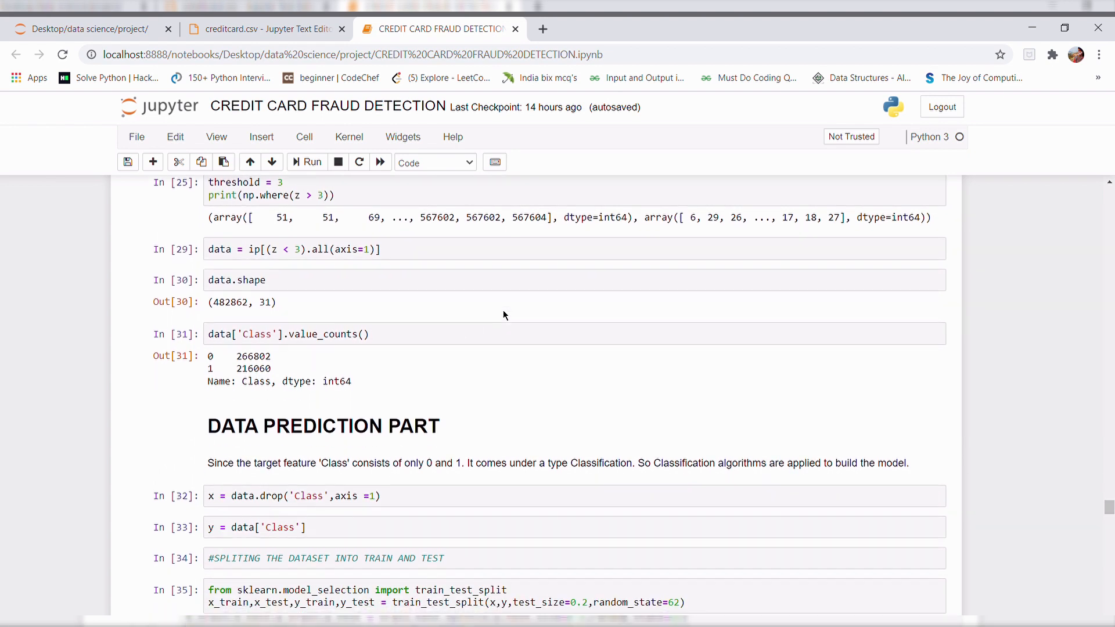
{"action": "scroll", "scroll_direction": "down", "scroll_amount": 3}
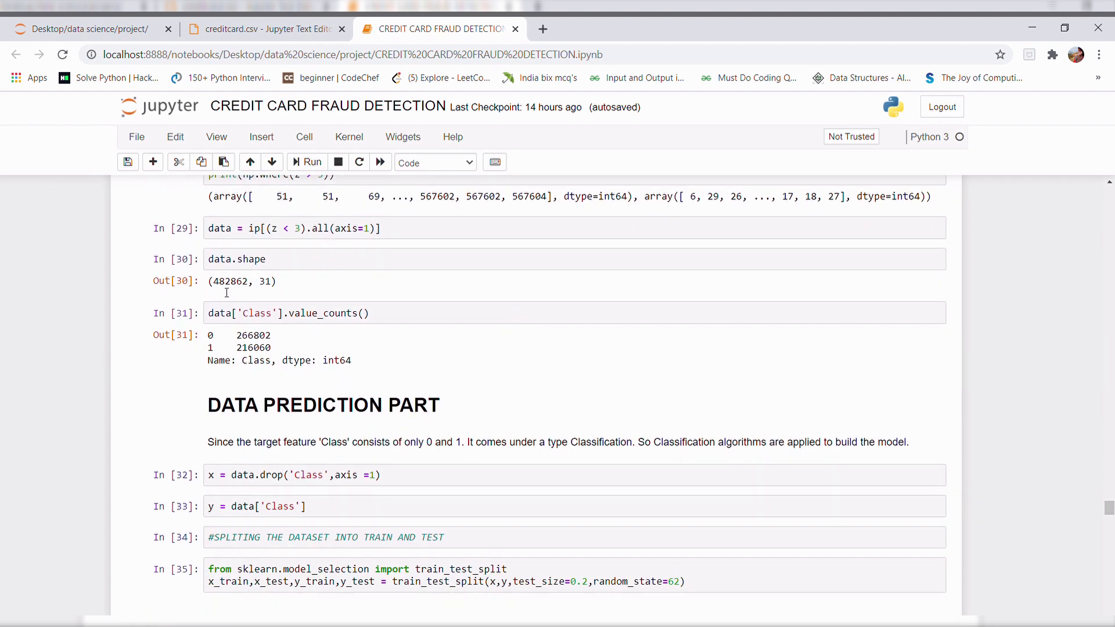
{"action": "mouse_move", "coordinate": [320, 287]}
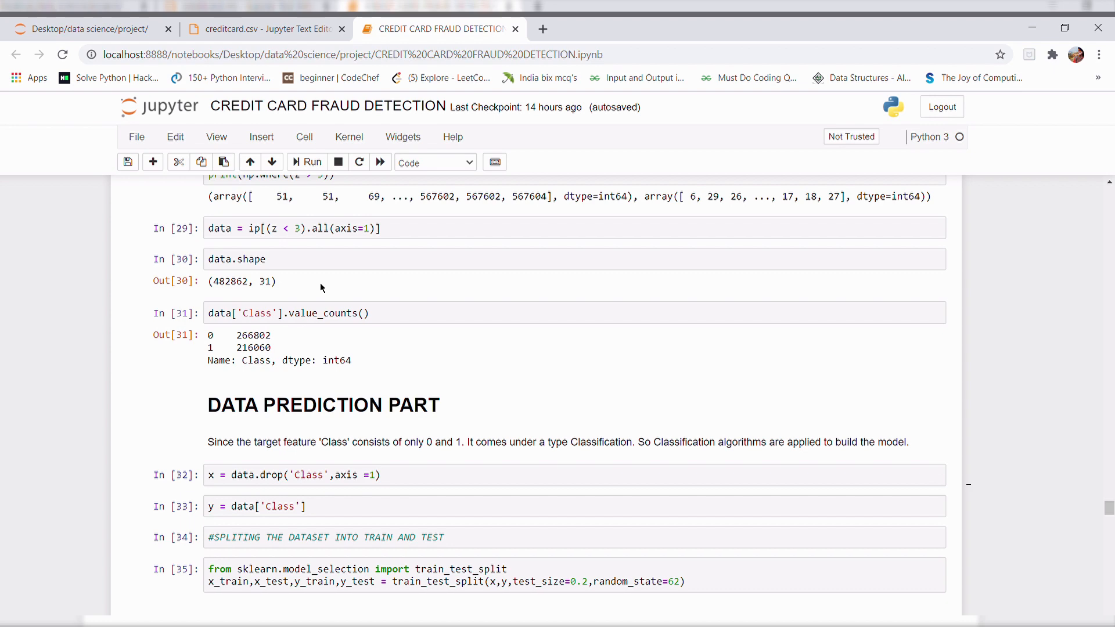
Scroll past the train/test split to the StandardScaler scaling and five-neighbour KNN classifier cells
{"action": "scroll", "scroll_direction": "down", "scroll_amount": 3}
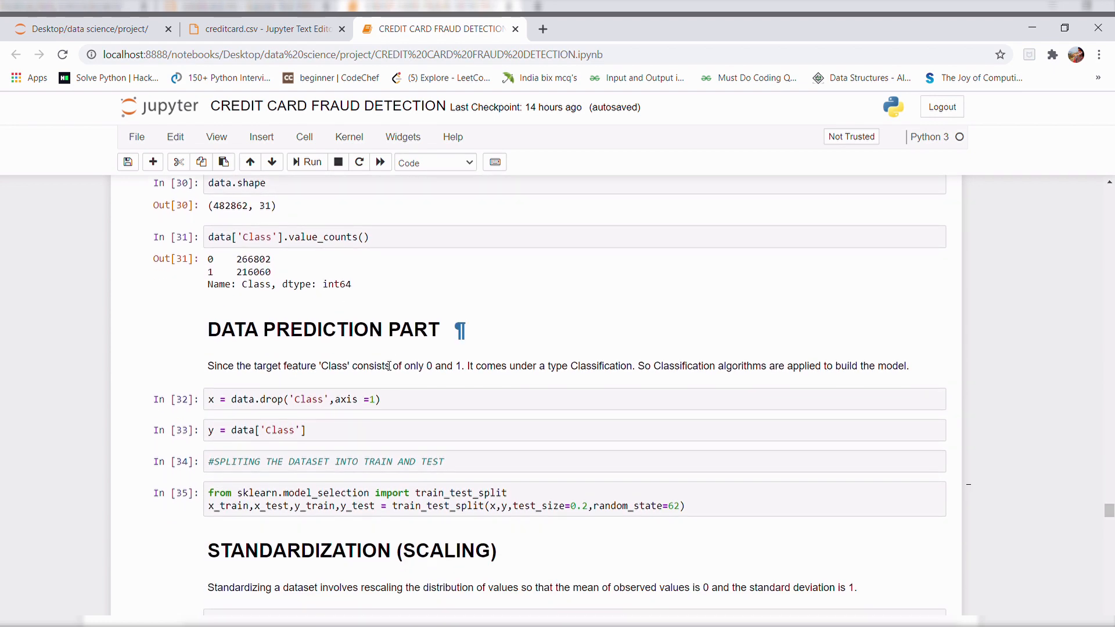
{"action": "scroll", "scroll_direction": "down", "scroll_amount": 3}
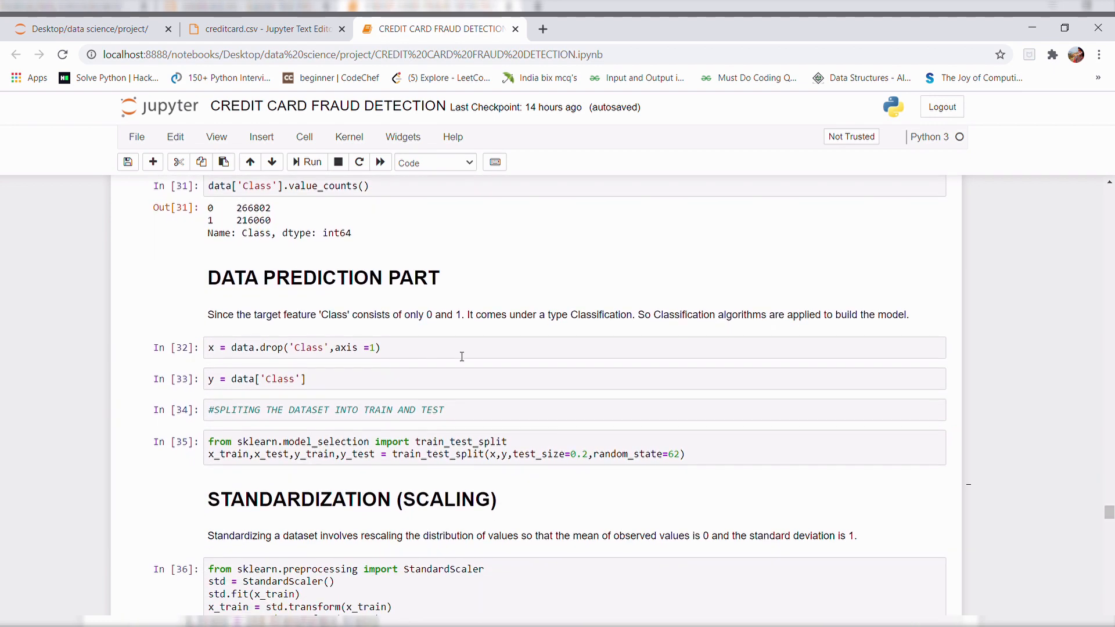
{"action": "scroll", "scroll_direction": "down", "scroll_amount": 3}
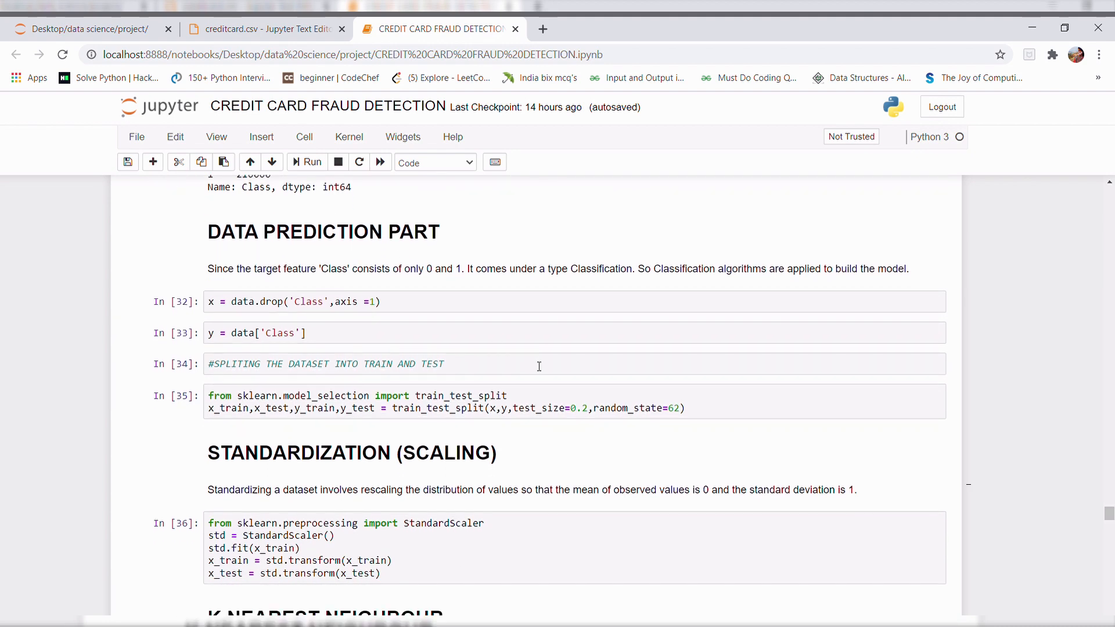
{"action": "scroll", "scroll_direction": "down", "scroll_amount": 3}
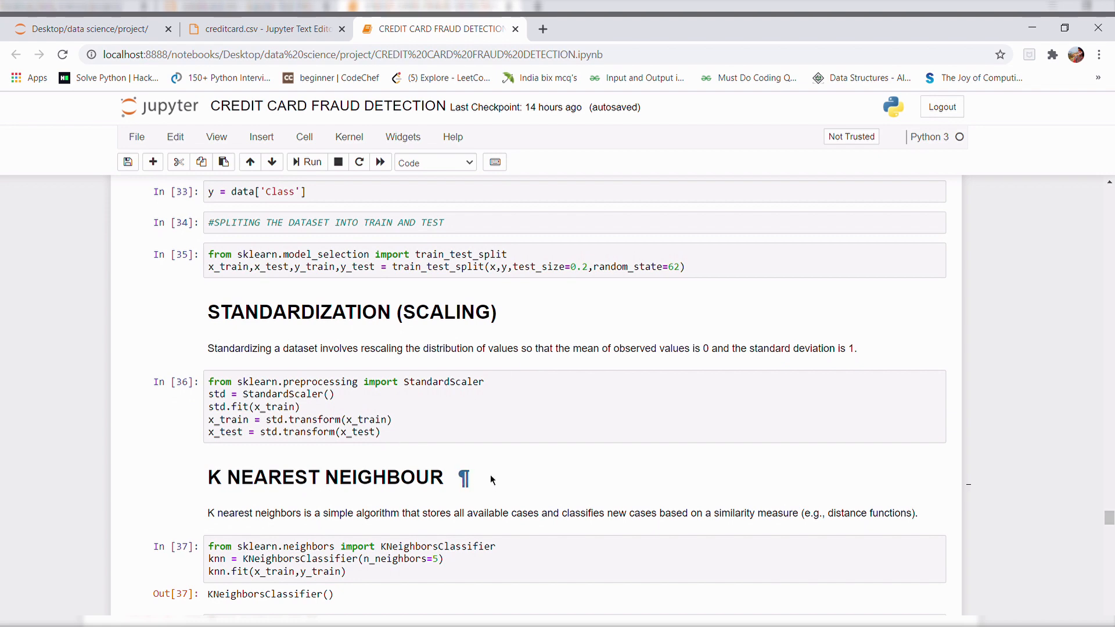
{"action": "scroll", "scroll_direction": "down", "scroll_amount": 3}
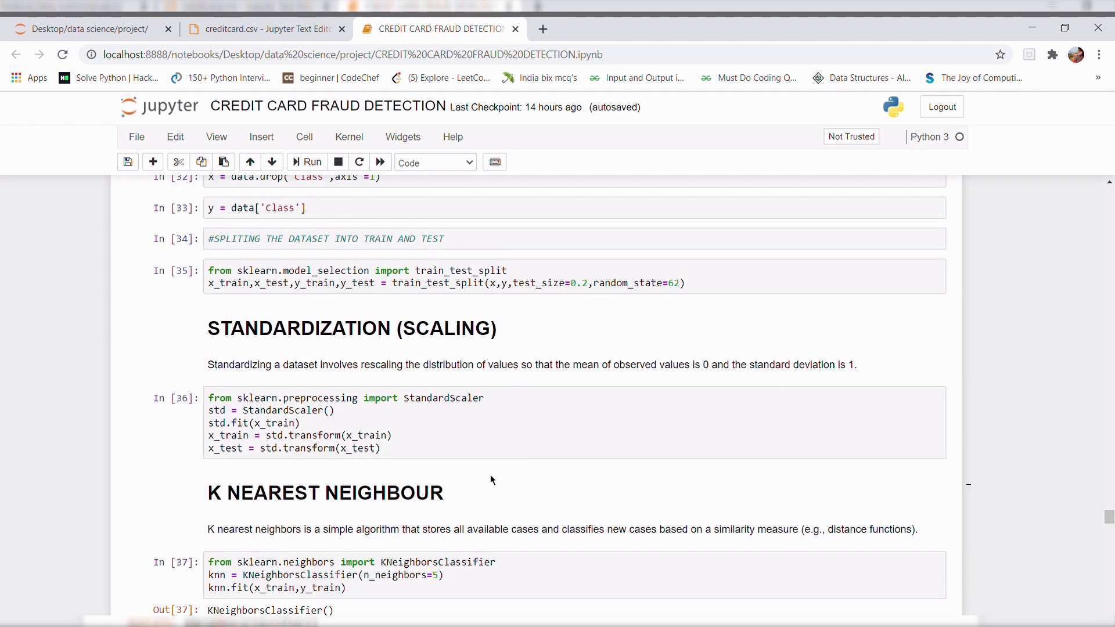
{"action": "scroll", "scroll_direction": "down", "scroll_amount": 3}
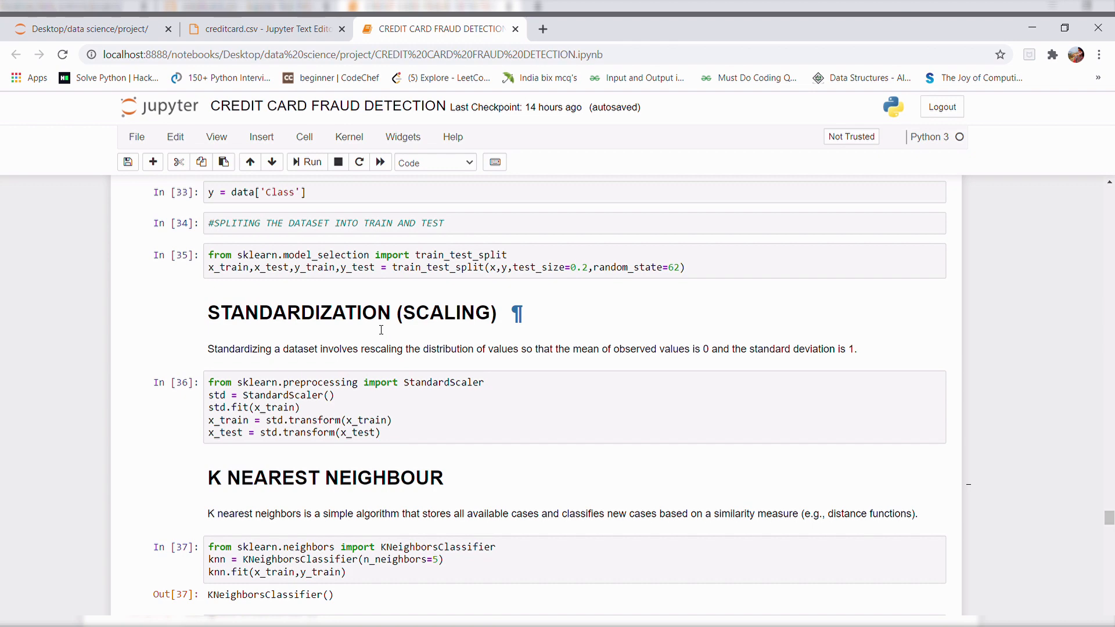
Scroll through the KNN predicted-versus-actual label table
{"action": "scroll", "scroll_direction": "down", "scroll_amount": 3}
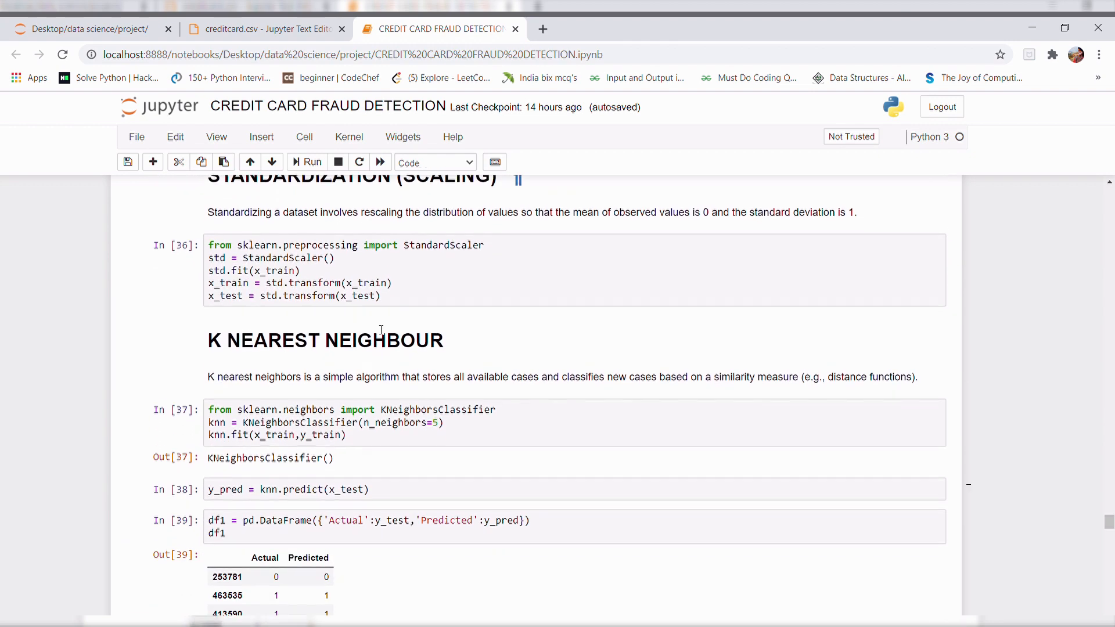
{"action": "scroll", "scroll_direction": "down", "scroll_amount": 3}
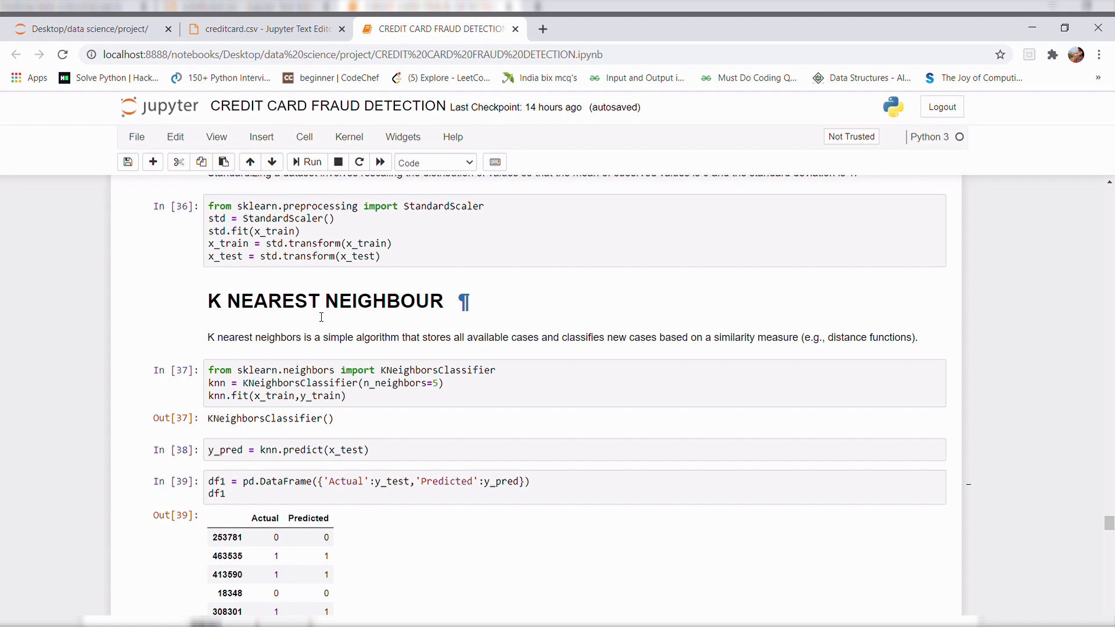
{"action": "scroll", "scroll_direction": "down", "scroll_amount": 3}
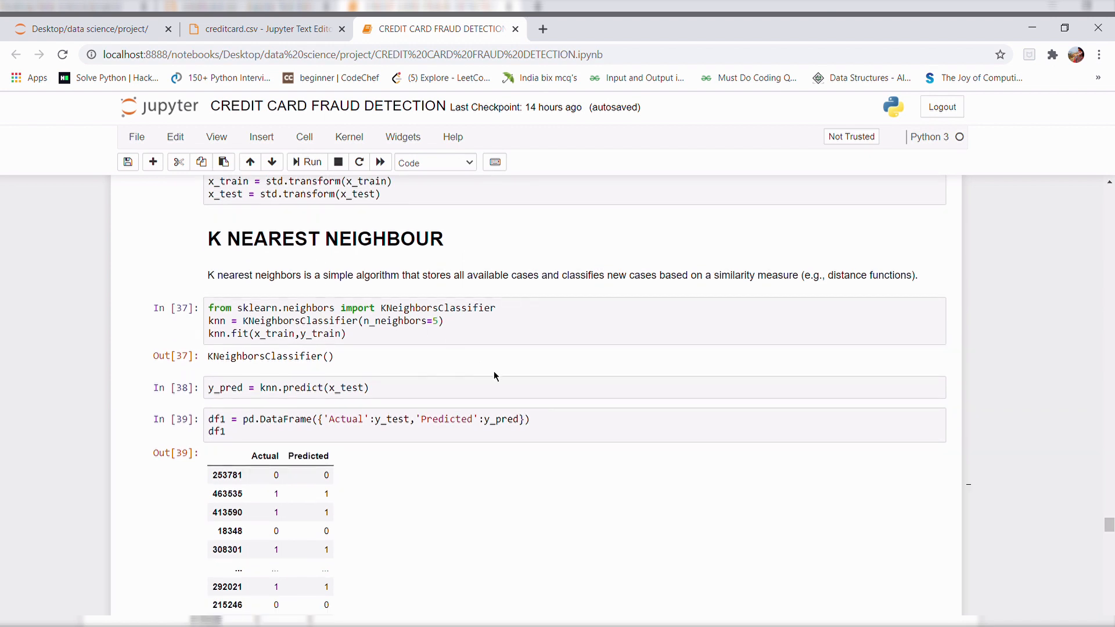
{"action": "scroll", "scroll_direction": "down", "scroll_amount": 3}
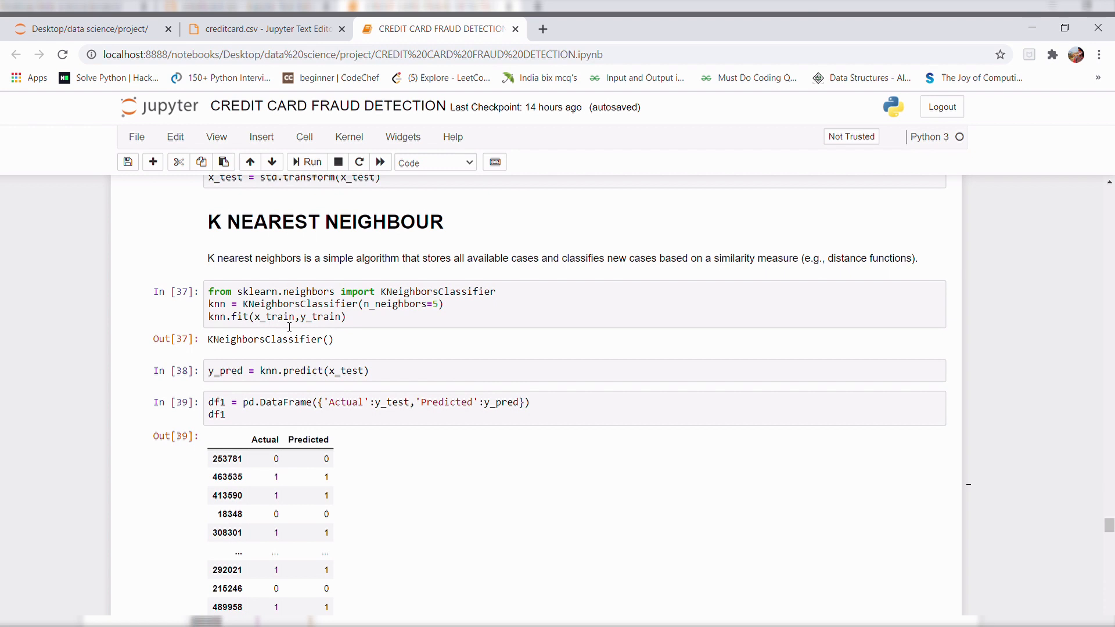
{"action": "mouse_move", "coordinate": [372, 333]}
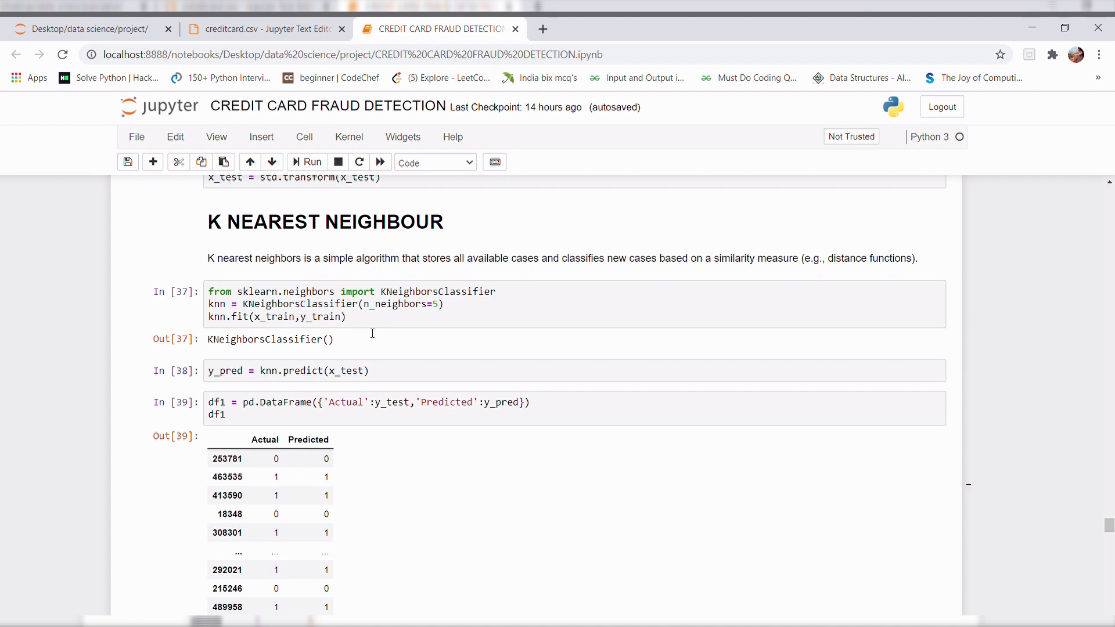
{"action": "scroll", "scroll_direction": "down", "scroll_amount": 3}
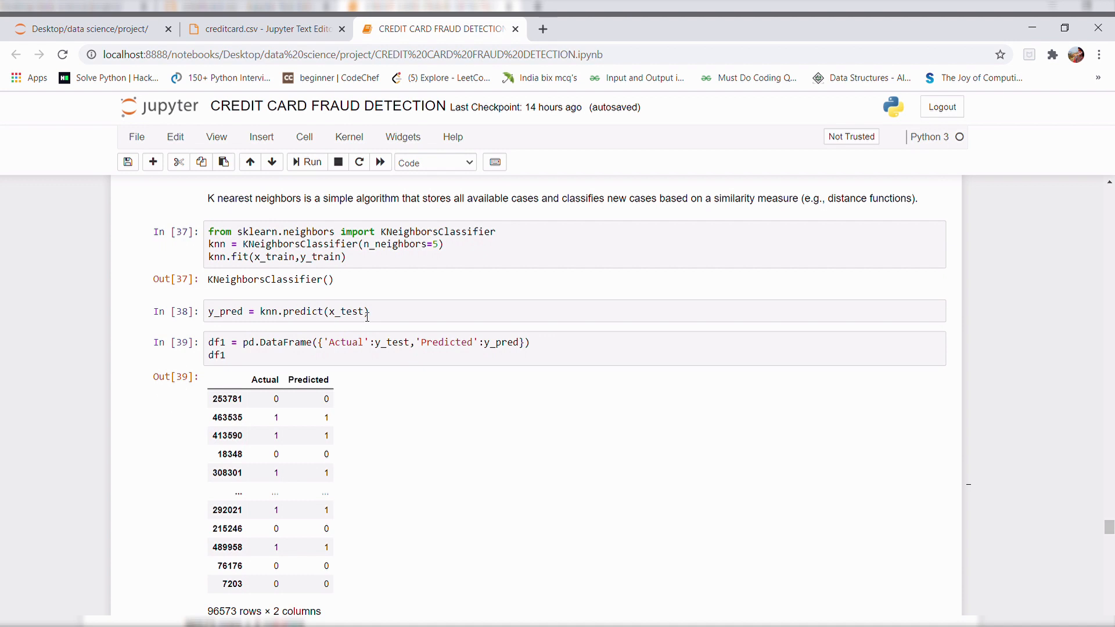
{"action": "mouse_move", "coordinate": [426, 321]}
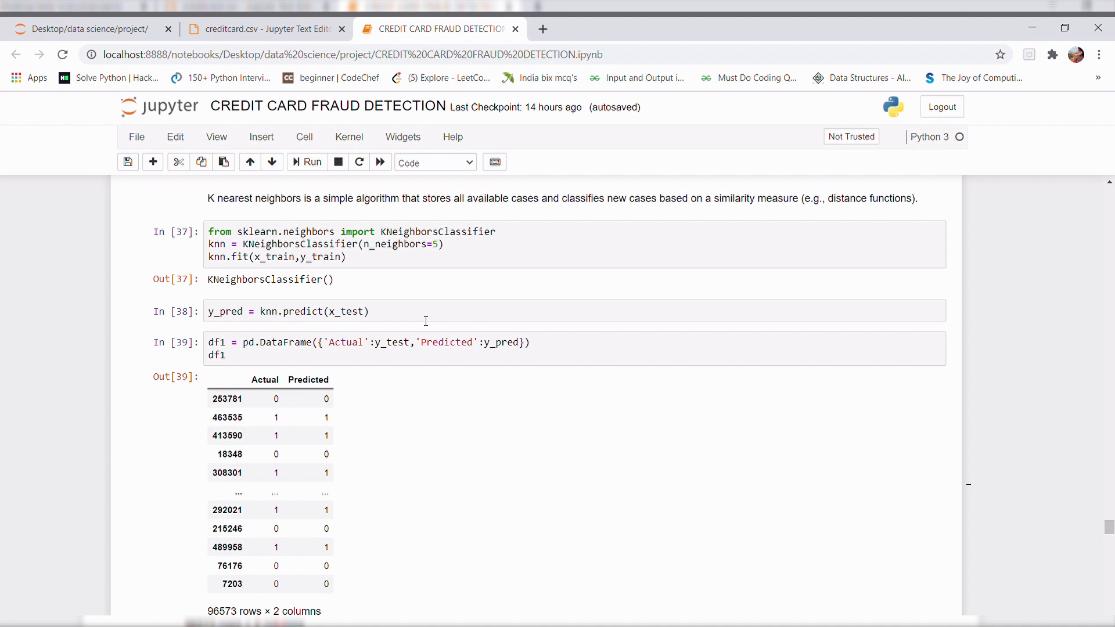
Scroll to the KNN confusion matrix with 93 misclassifications and the 0.999 accuracy and F1 scores
{"action": "scroll", "scroll_direction": "down", "scroll_amount": 3}
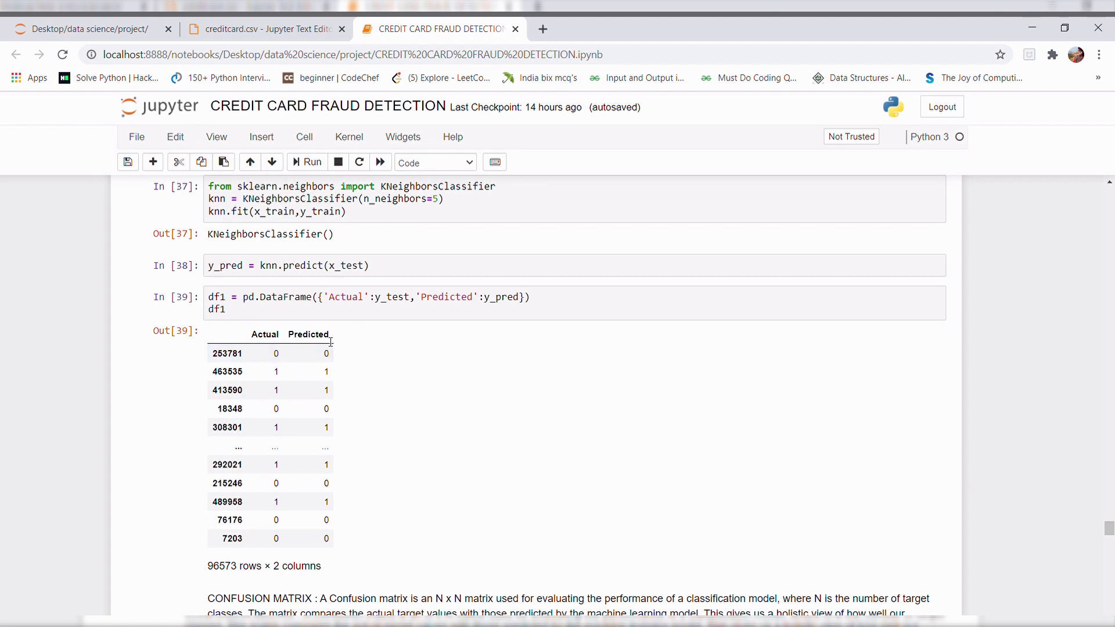
{"action": "scroll", "scroll_direction": "down", "scroll_amount": 3}
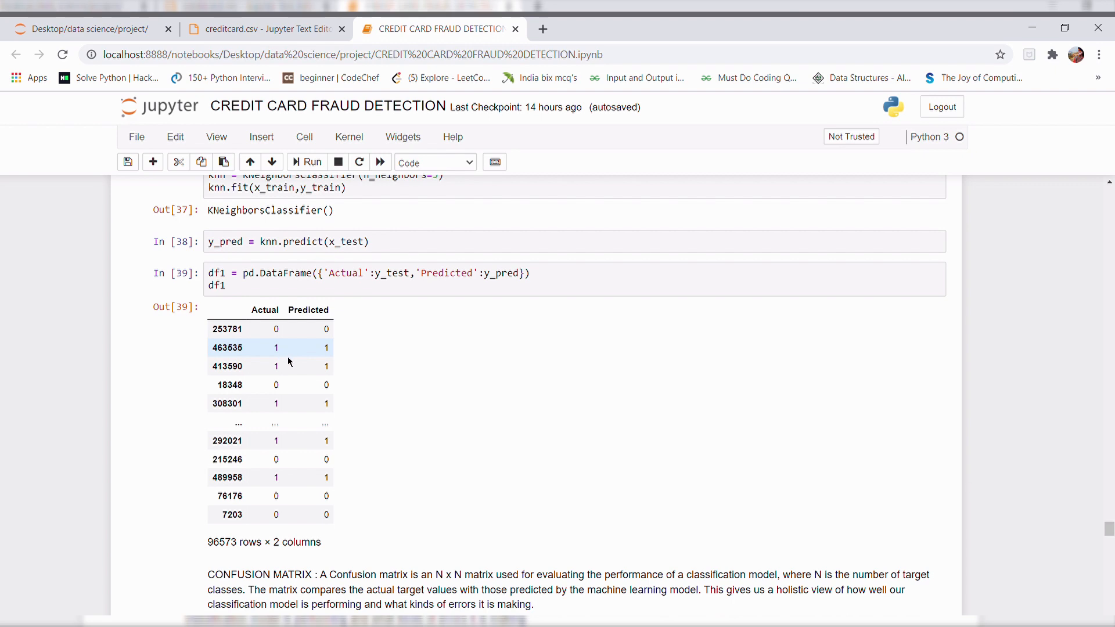
{"action": "scroll", "scroll_direction": "down", "scroll_amount": 3}
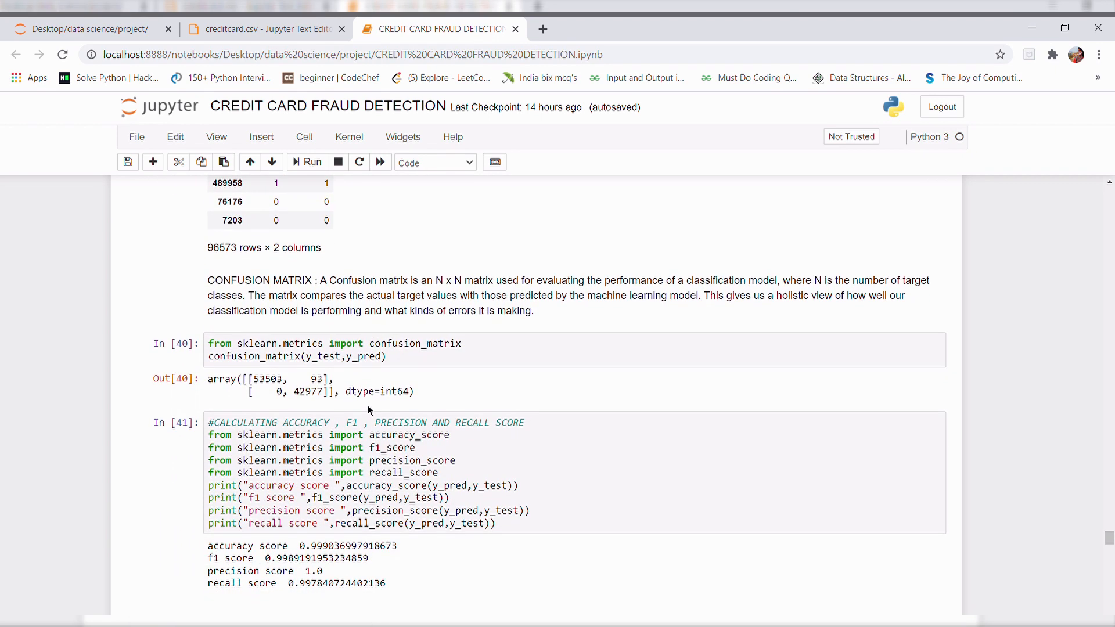
{"action": "scroll", "scroll_direction": "down", "scroll_amount": 3}
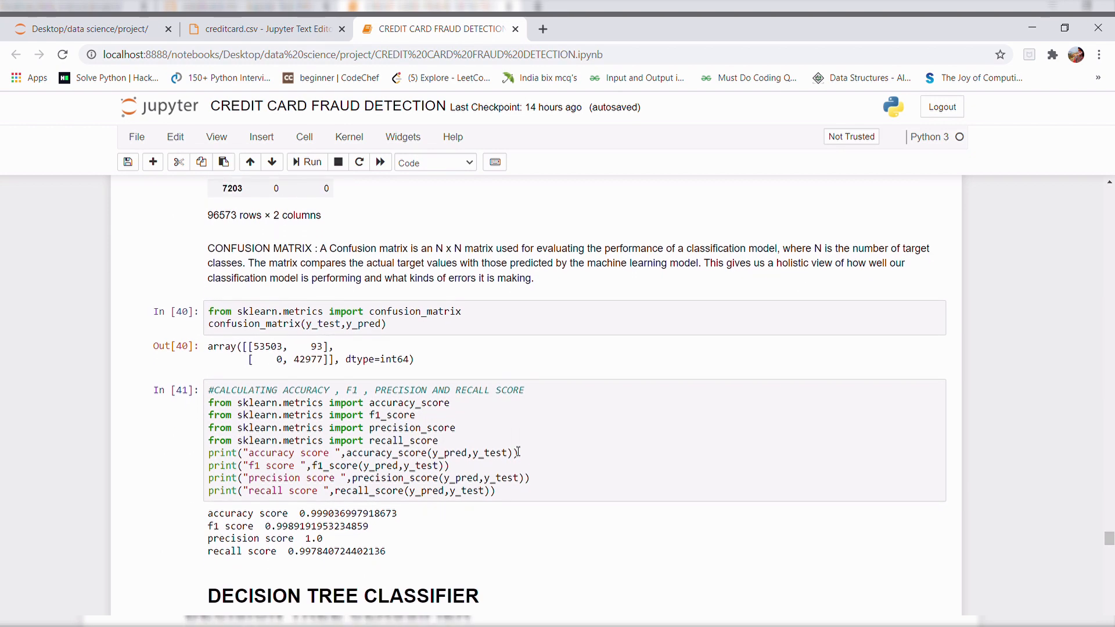
Scroll past the Decision Tree results (accuracy 0.981) to the Random Forest predicted-versus-actual table and score cells
{"action": "scroll", "scroll_direction": "down", "scroll_amount": 3}
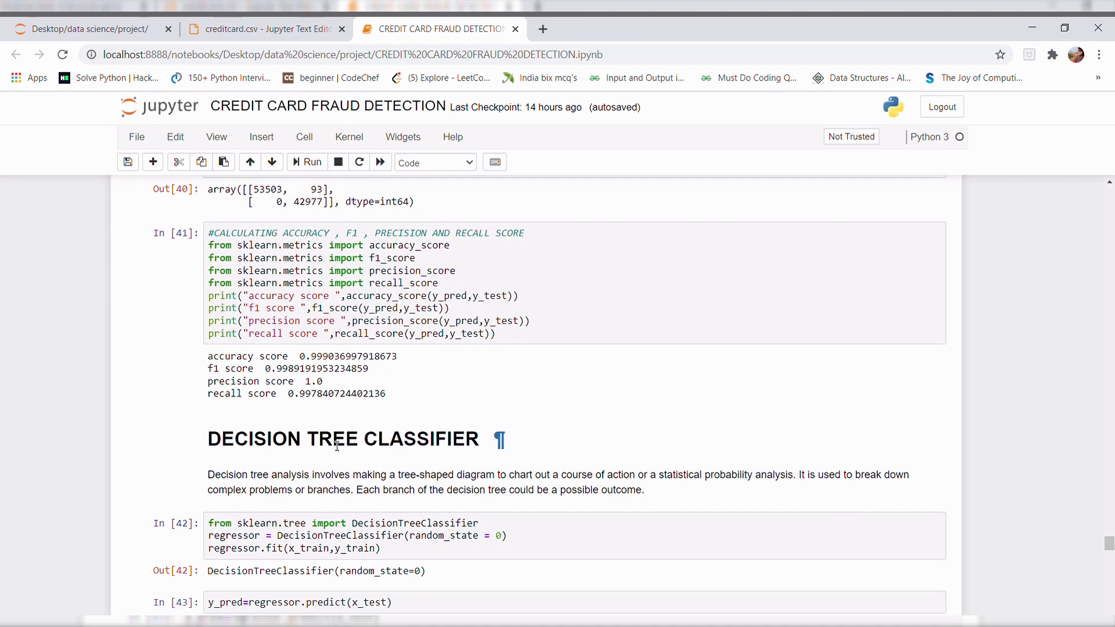
{"action": "scroll", "scroll_direction": "down", "scroll_amount": 3}
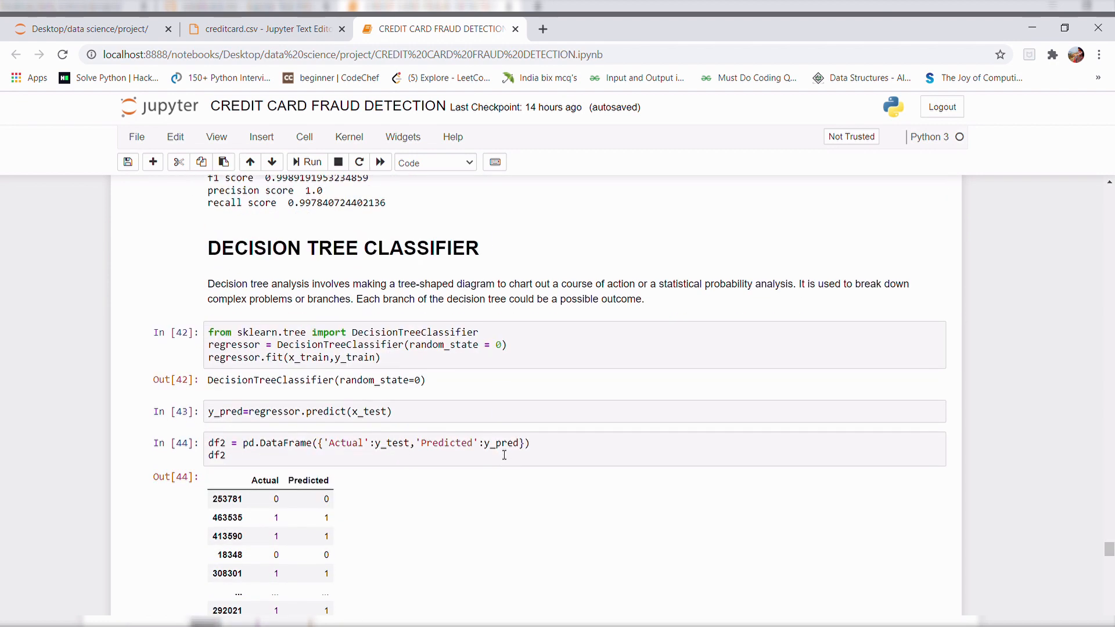
{"action": "scroll", "scroll_direction": "down", "scroll_amount": 3}
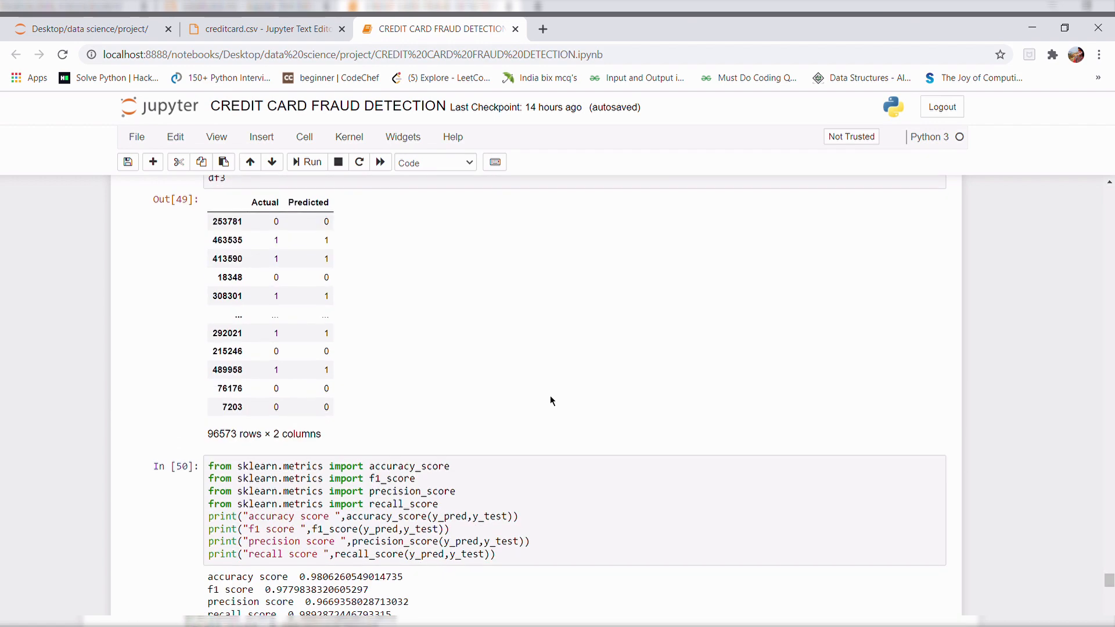
{"action": "scroll", "scroll_direction": "down", "scroll_amount": 3}
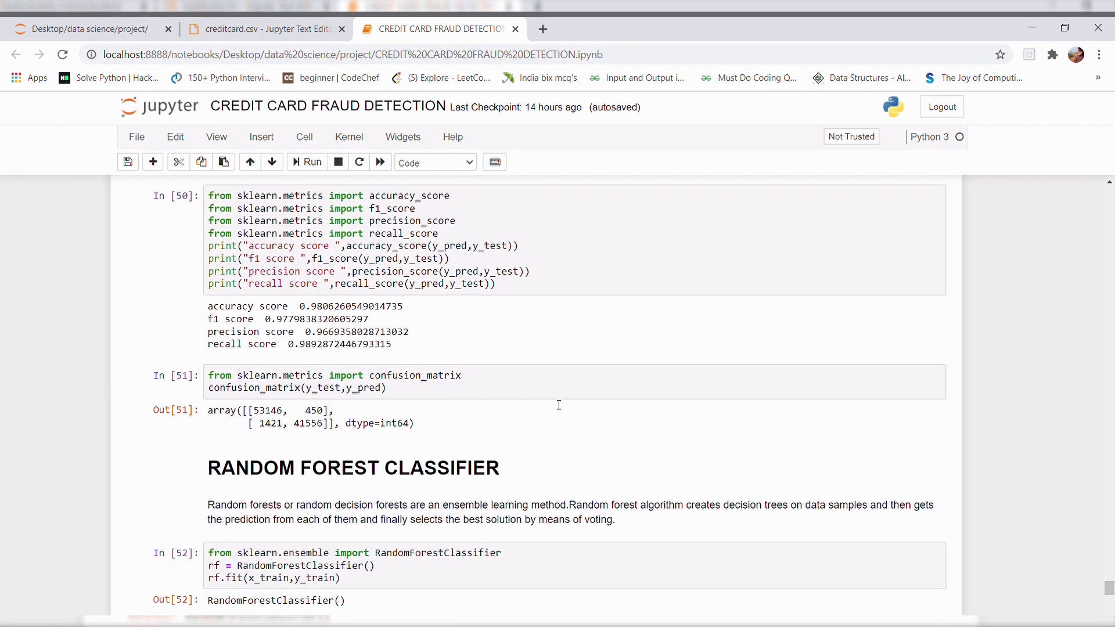
{"action": "scroll", "scroll_direction": "down", "scroll_amount": 3}
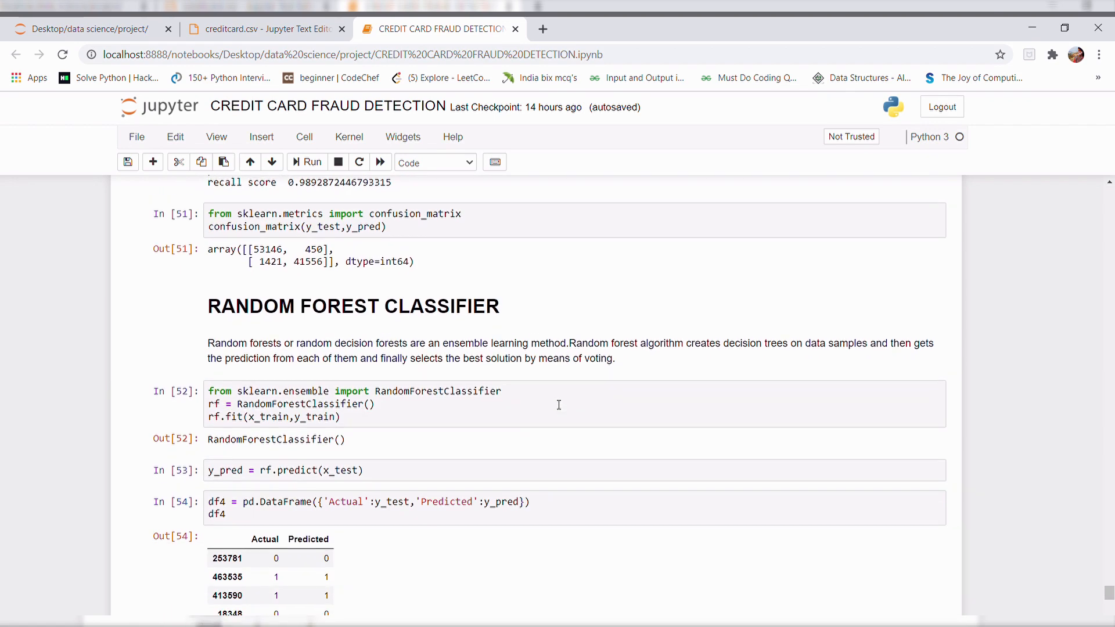
{"action": "scroll", "scroll_direction": "down", "scroll_amount": 3}
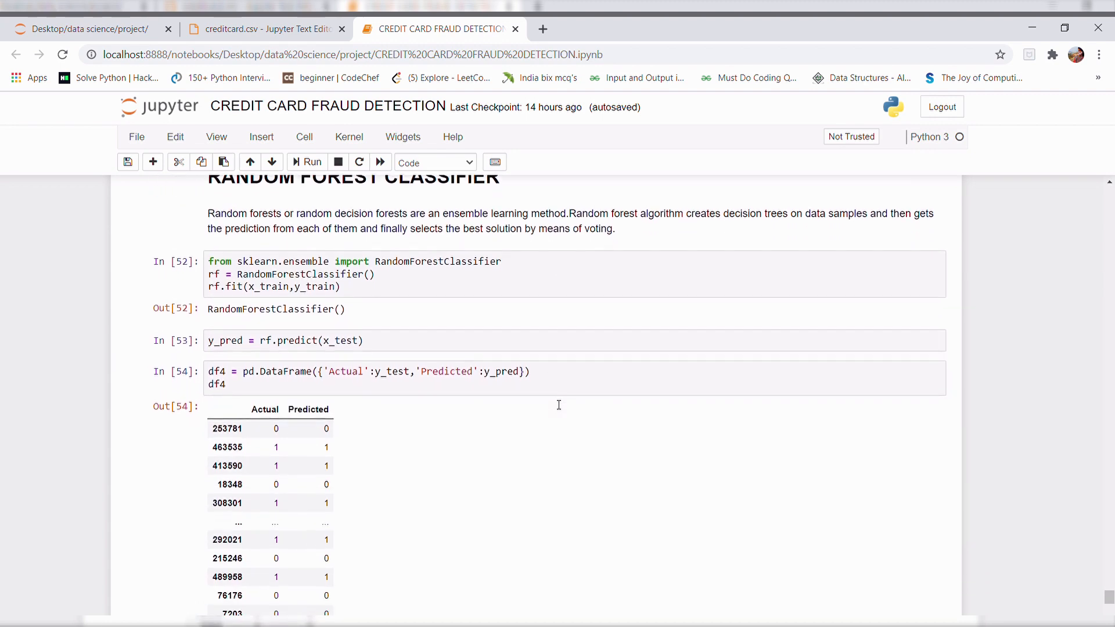
{"action": "scroll", "scroll_direction": "down", "scroll_amount": 3}
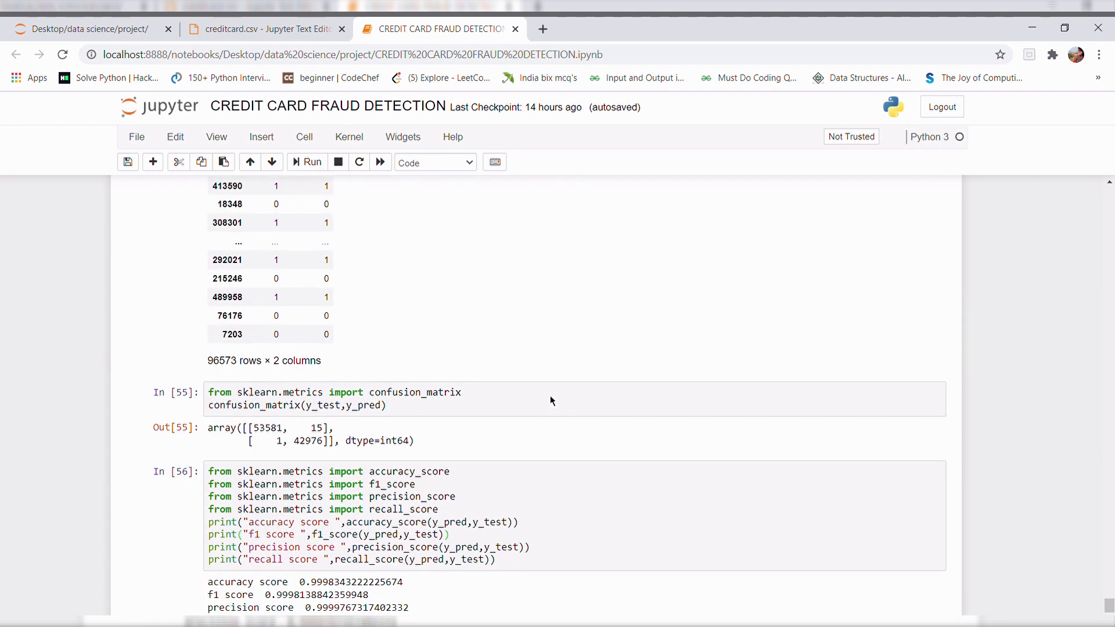
{"action": "scroll", "scroll_direction": "down", "scroll_amount": 3}
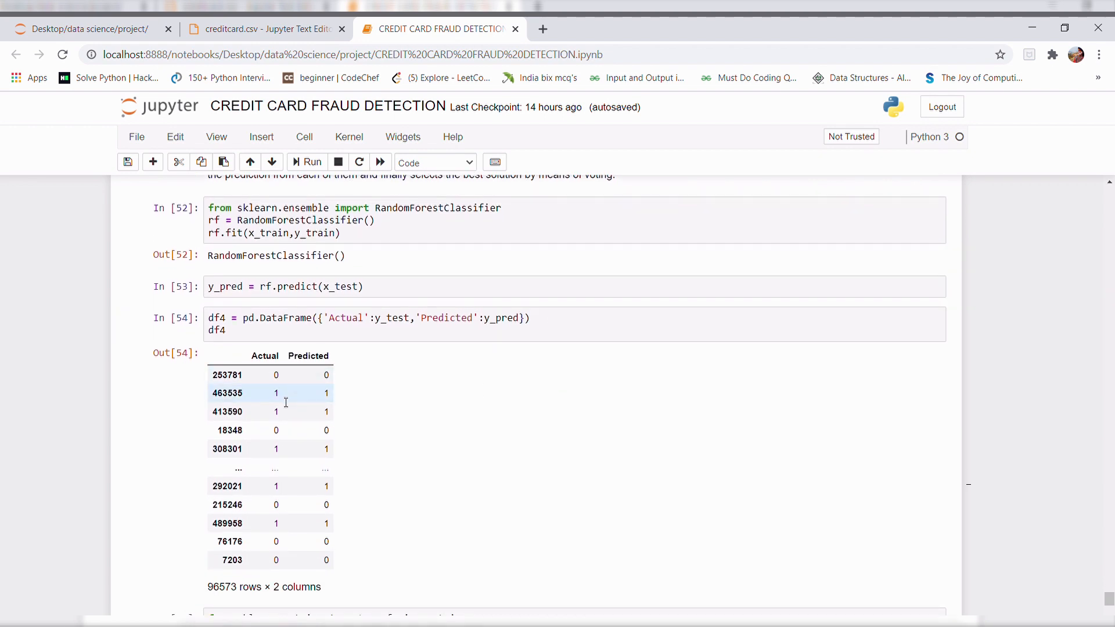
{"action": "mouse_move", "coordinate": [293, 399]}
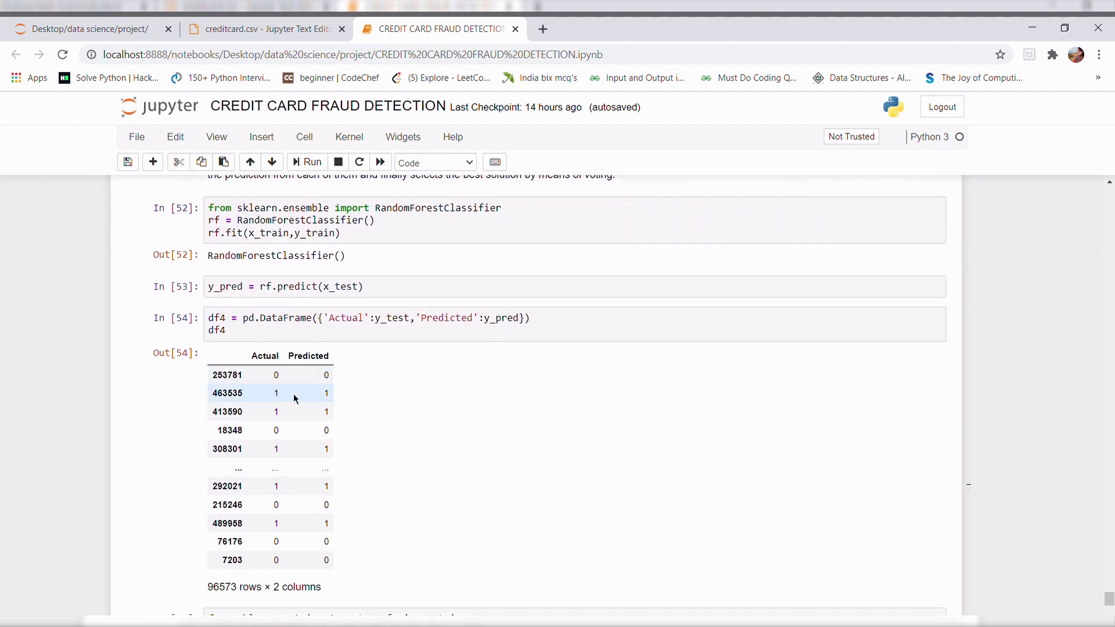
{"action": "mouse_move", "coordinate": [303, 399]}
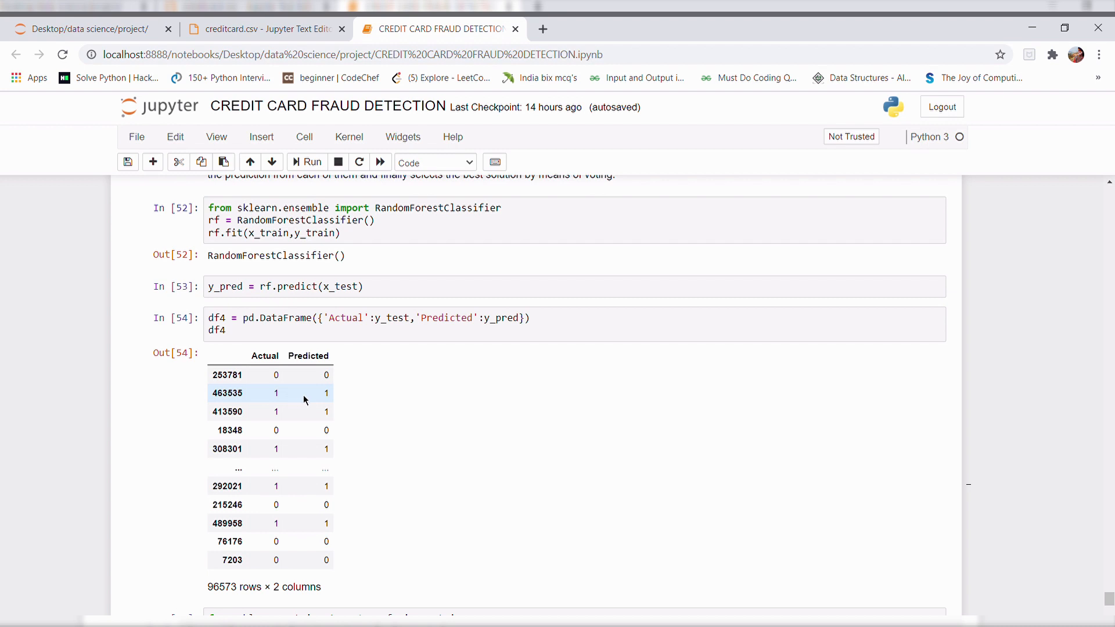
{"action": "mouse_move", "coordinate": [337, 402]}
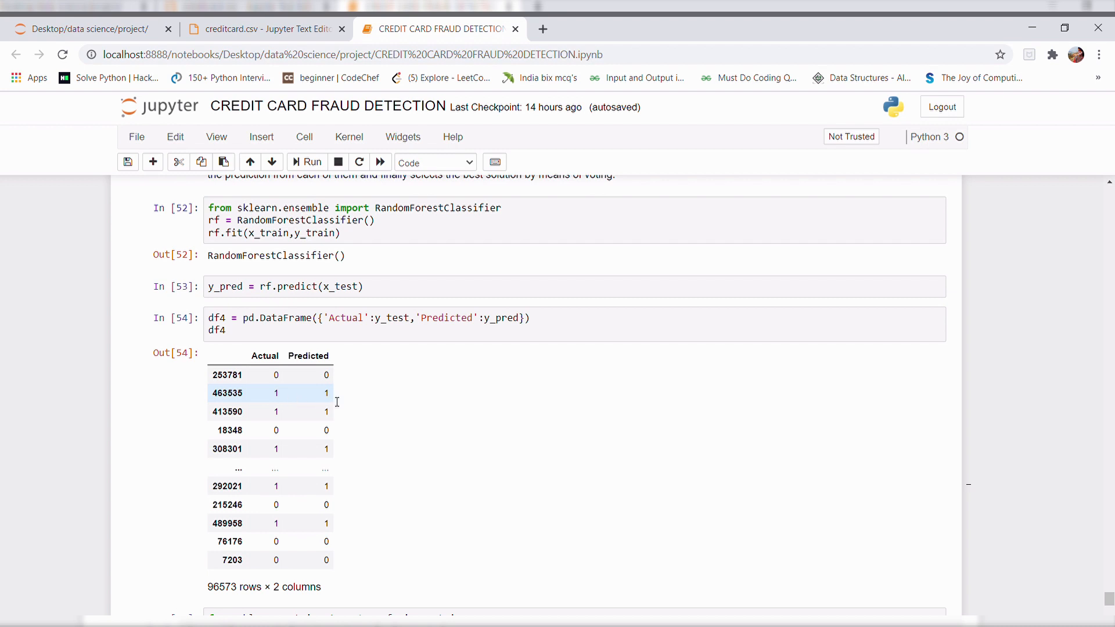
Scroll to the notebook's end showing Random Forest scores (accuracy 0.99983) and the CONCLUSION cell
{"action": "scroll", "scroll_direction": "down", "scroll_amount": 3}
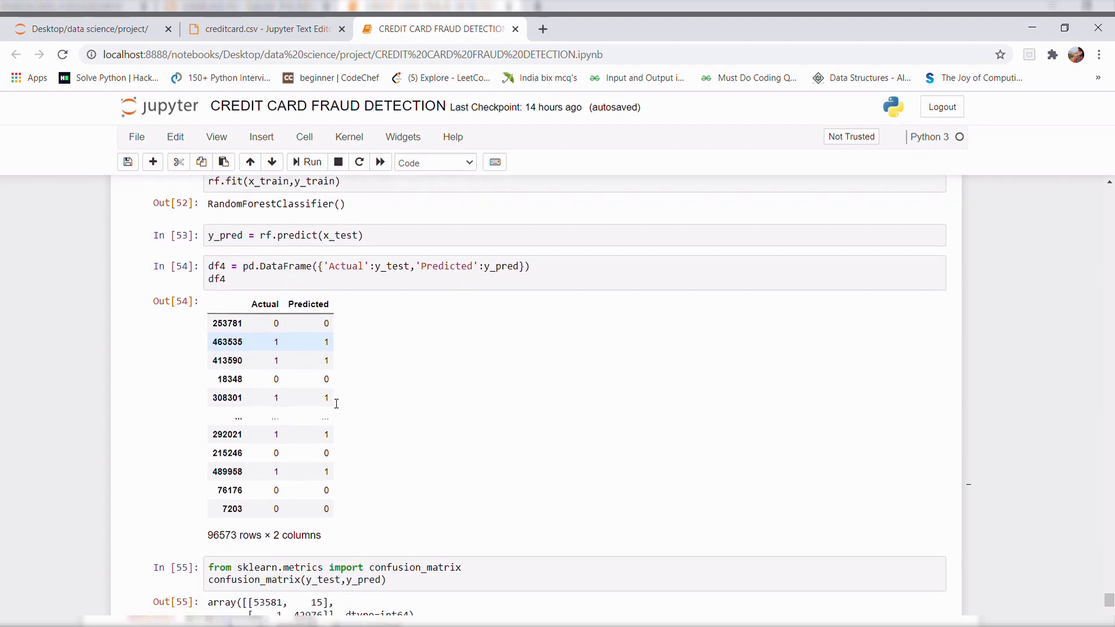
{"action": "scroll", "scroll_direction": "down", "scroll_amount": 3}
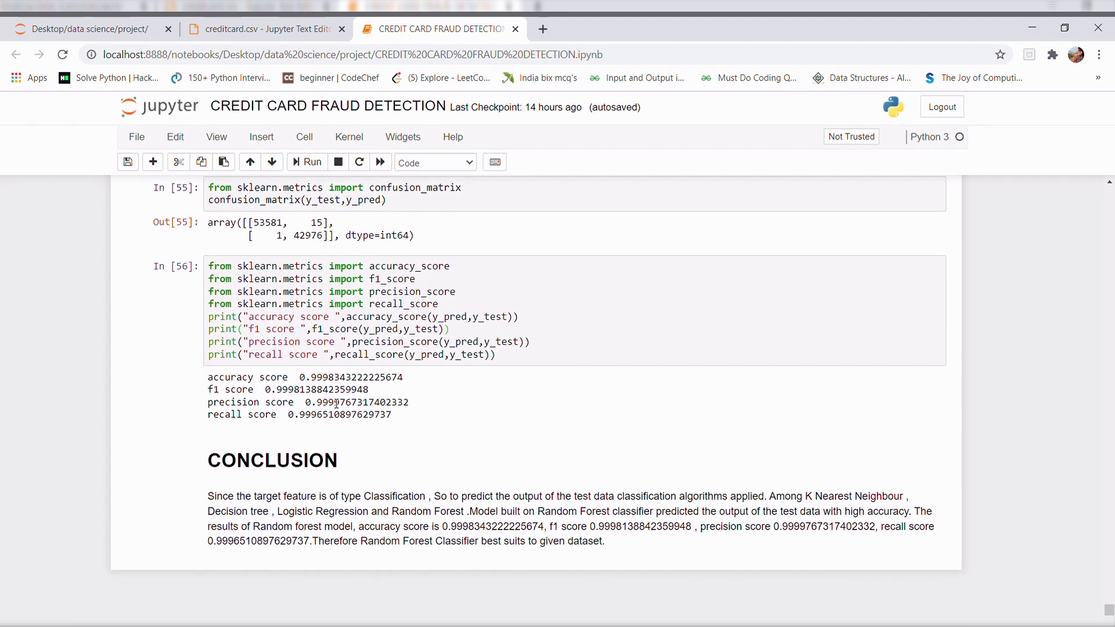
{"action": "scroll", "scroll_direction": "down", "scroll_amount": 3}
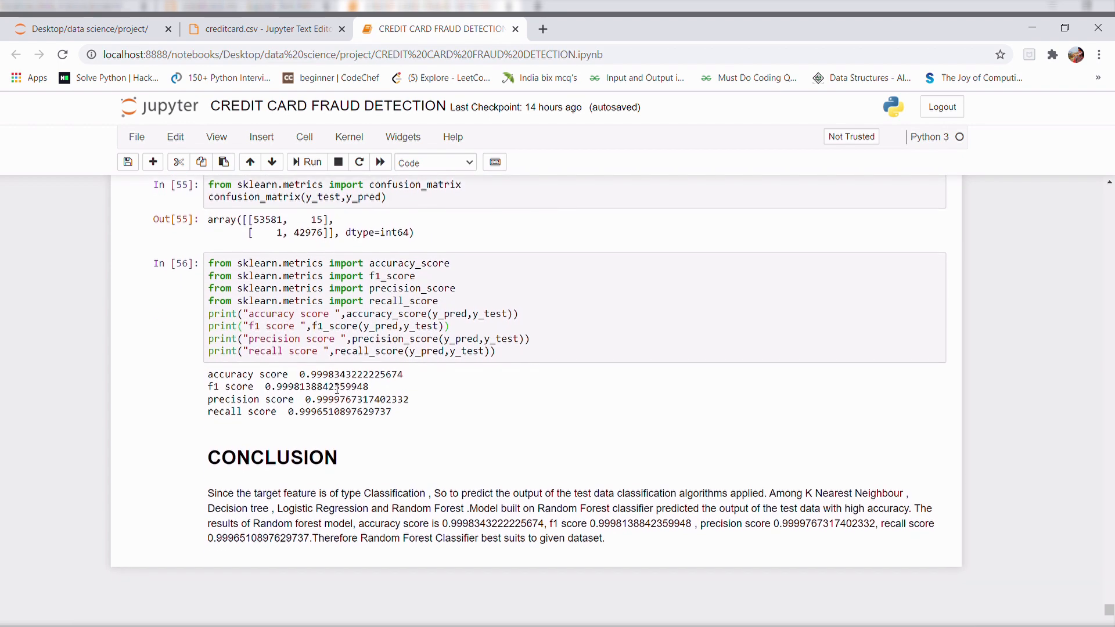